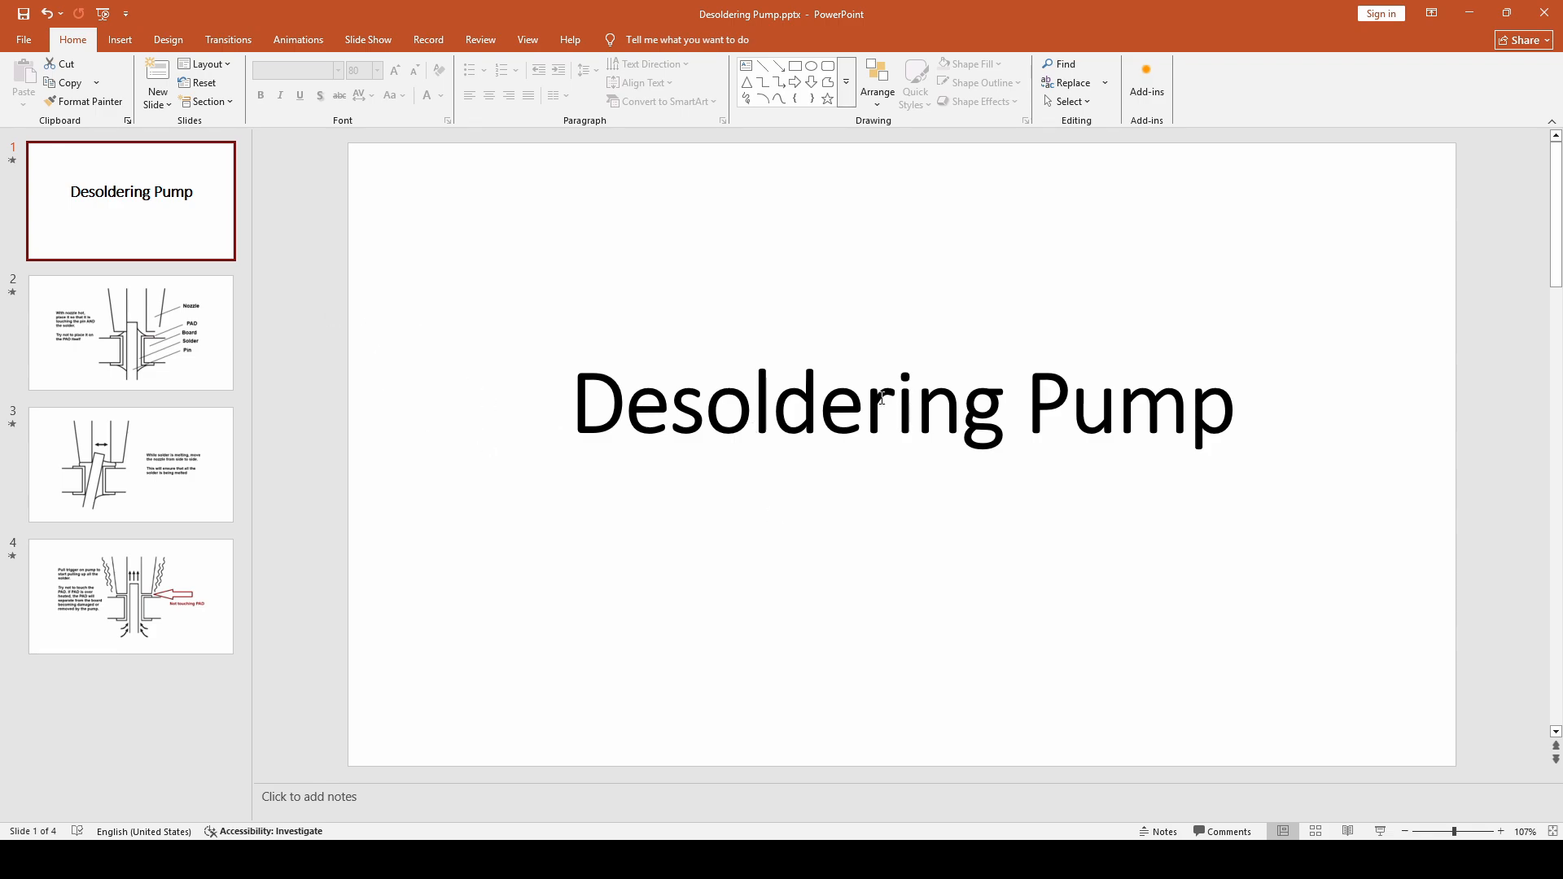
mouse_move(1008, 741)
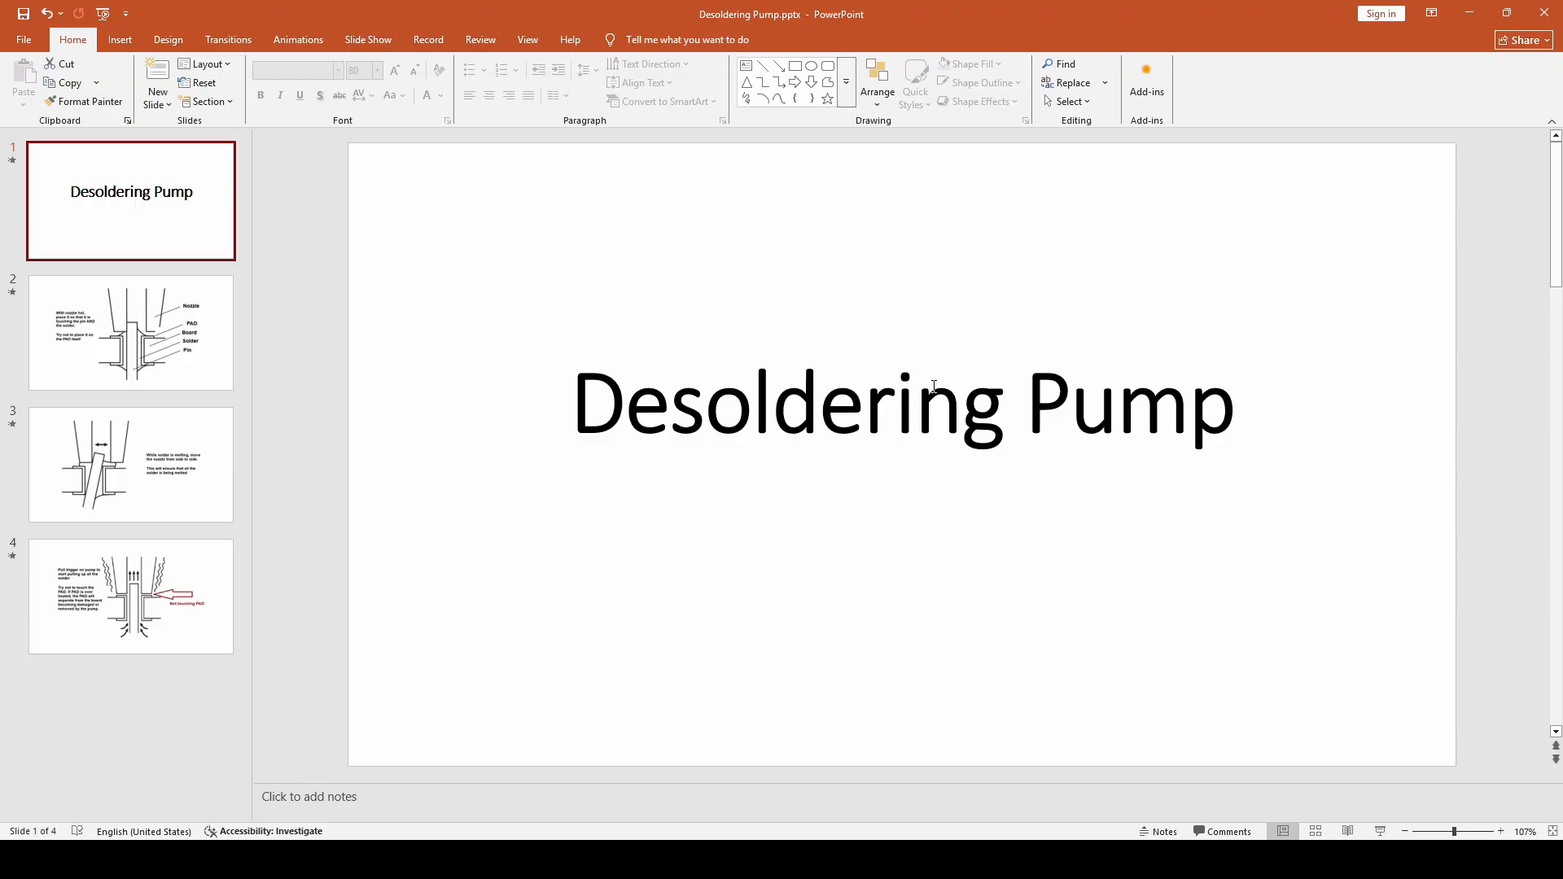
mouse_move(230, 377)
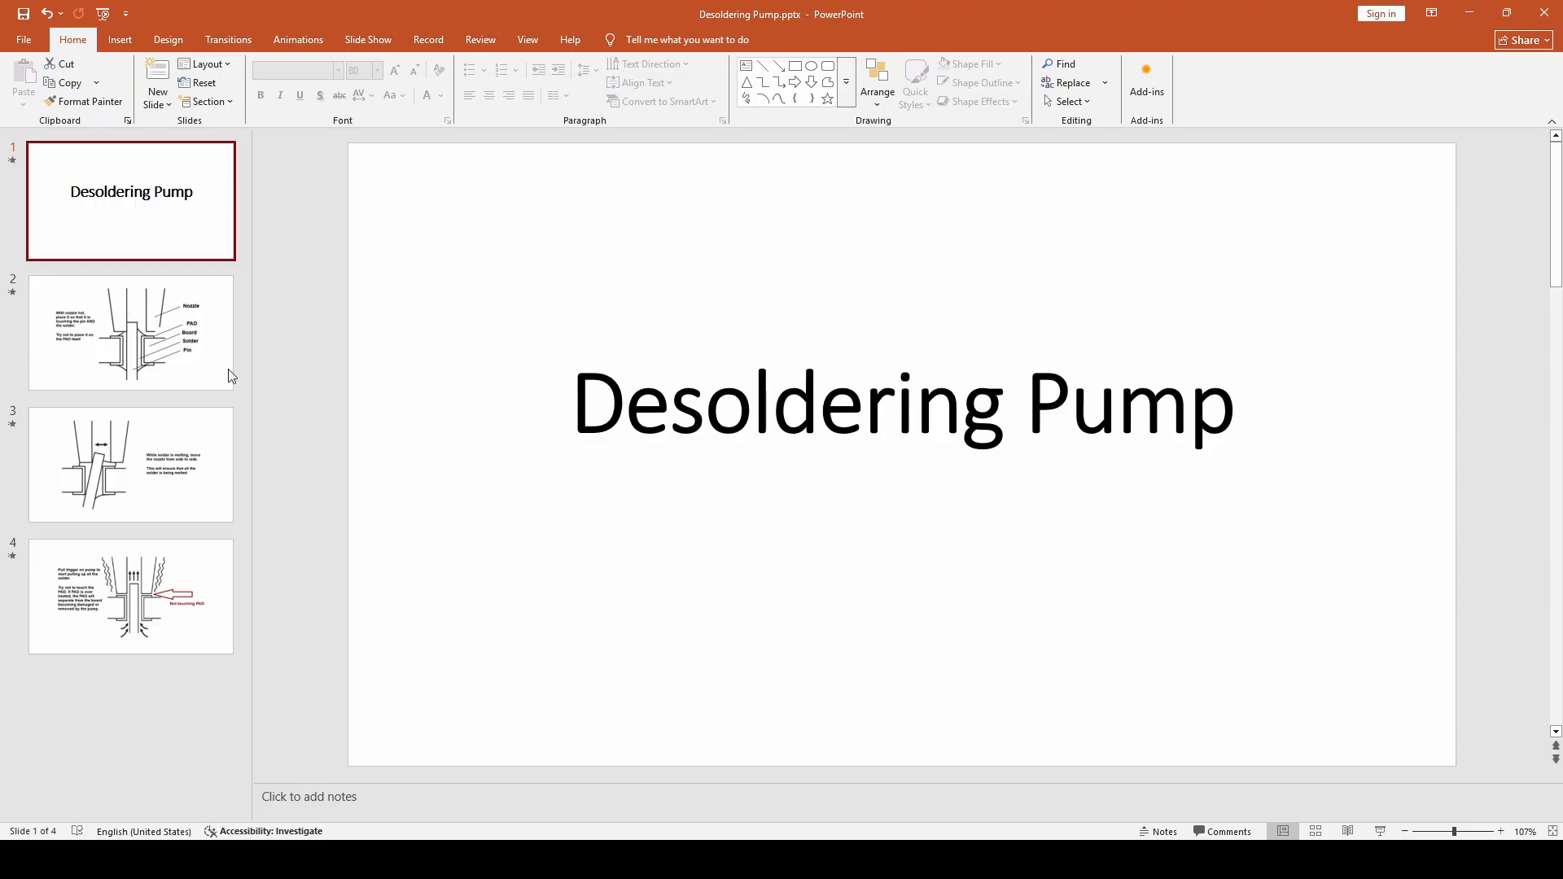
Display slide 2, the labelled nozzle, PAD, board, solder and pin placement diagram
click(130, 332)
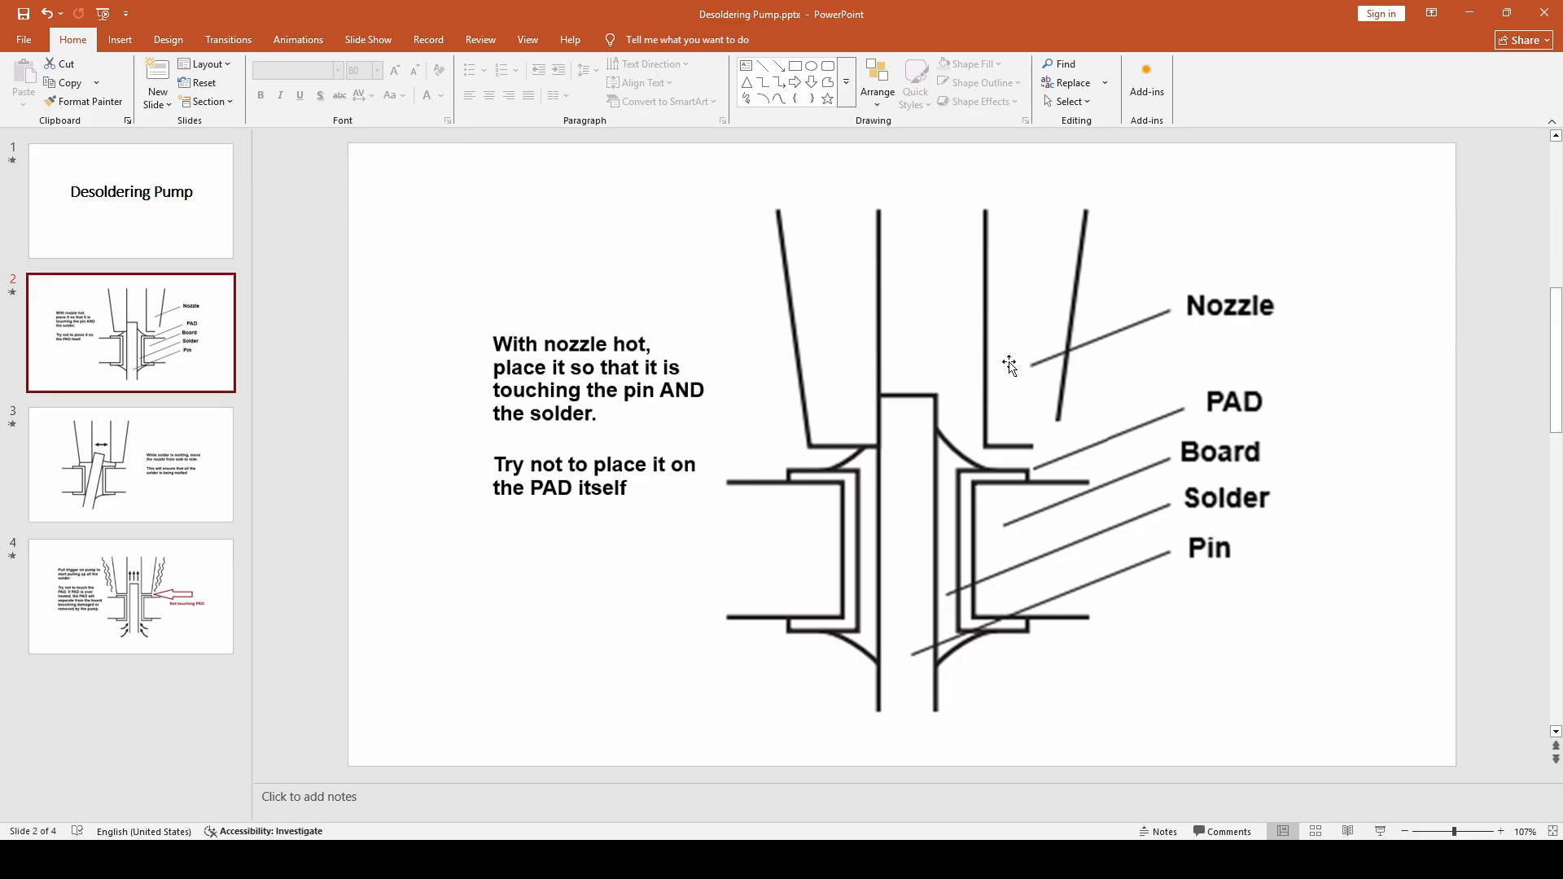
mouse_move(844, 357)
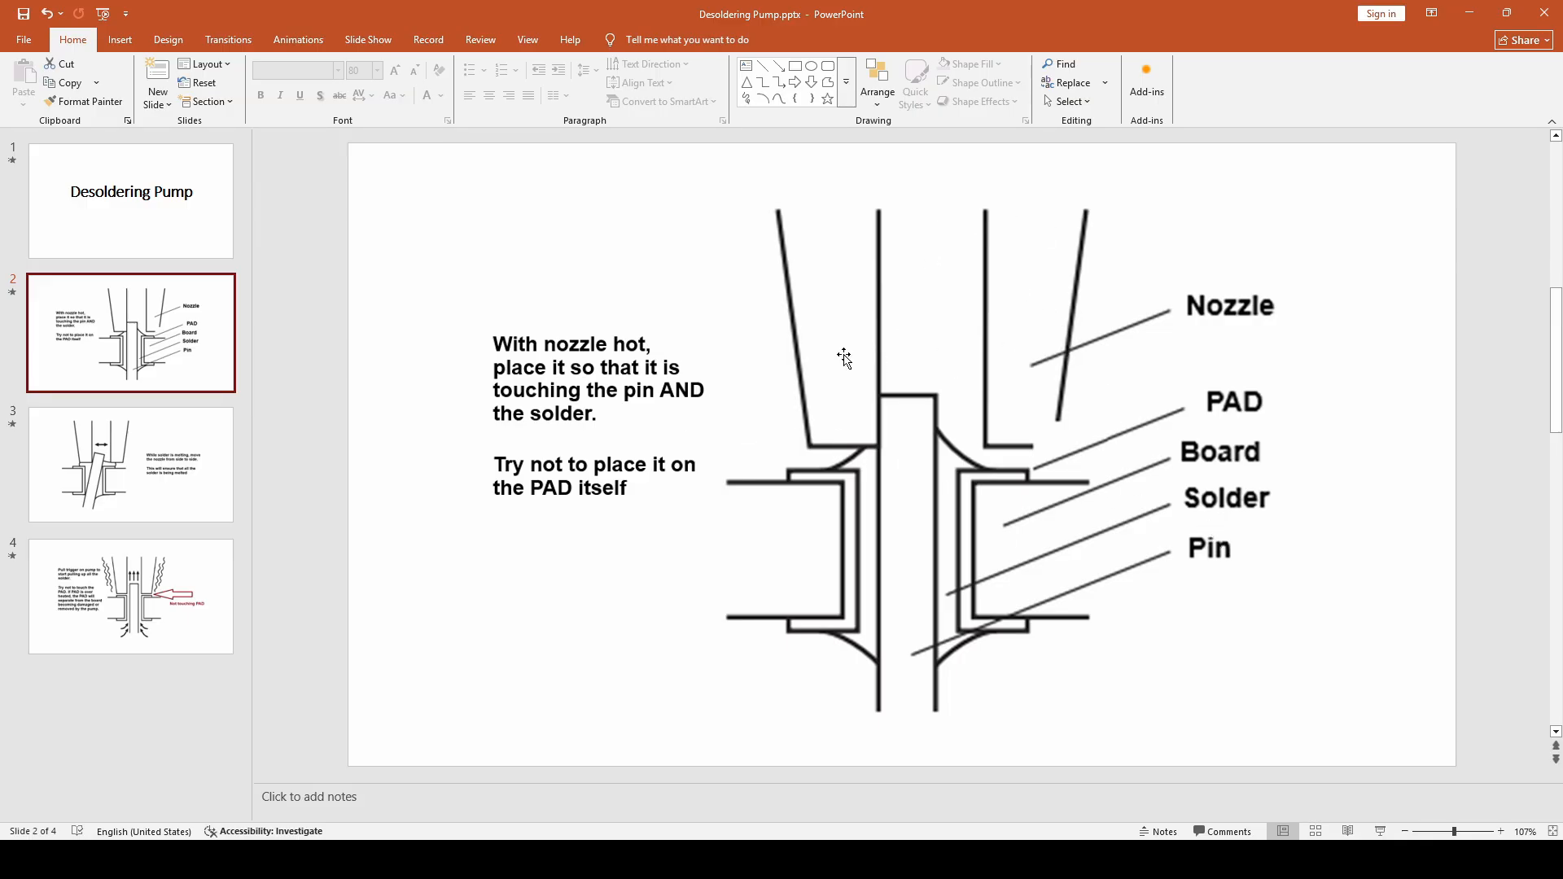
mouse_move(993, 401)
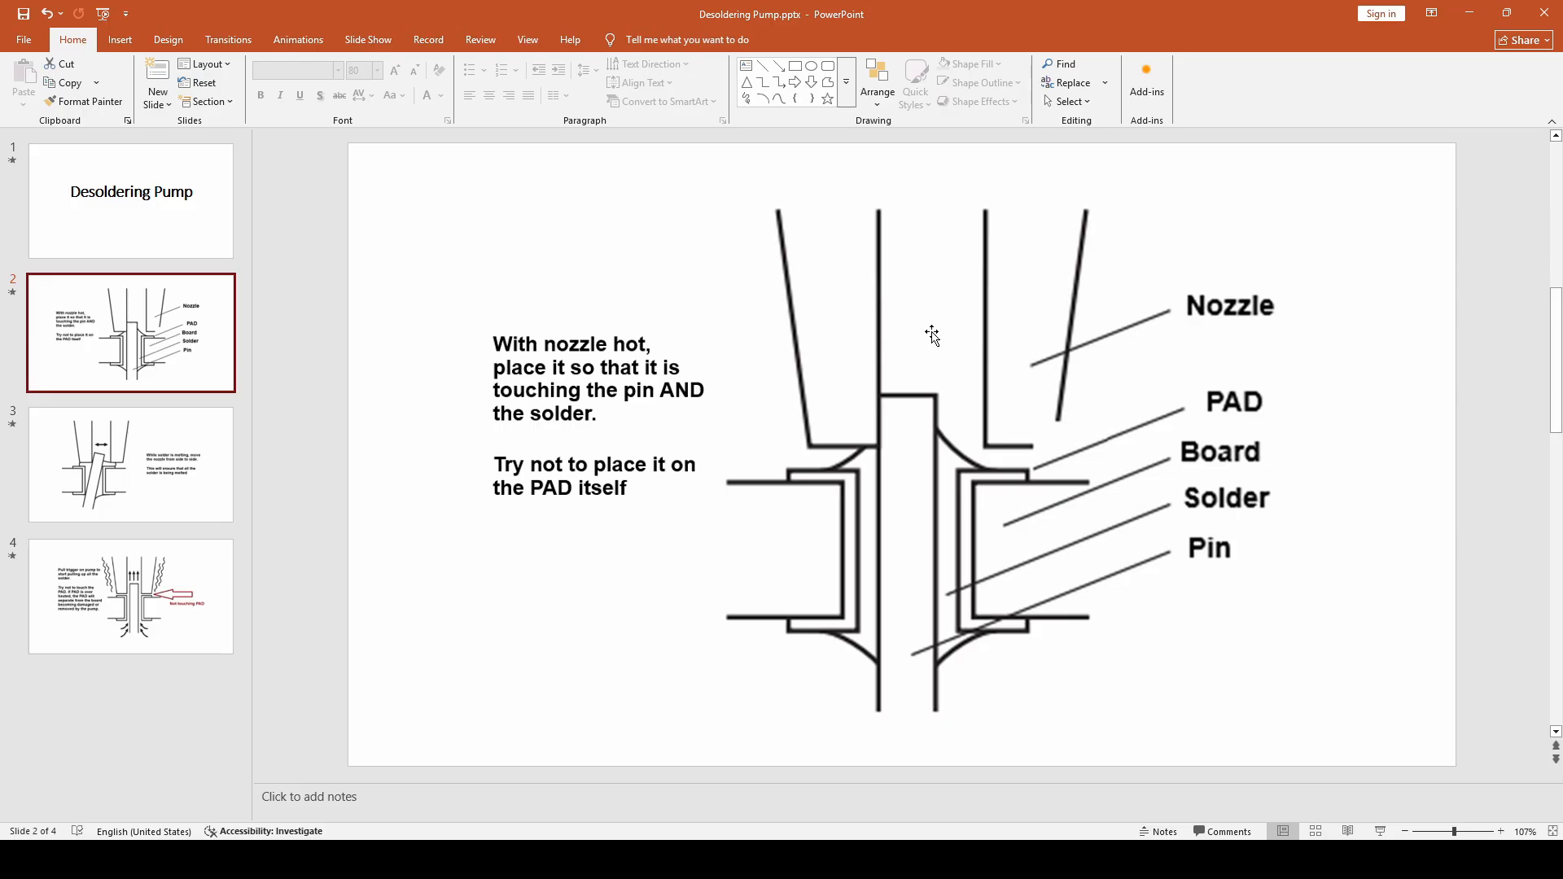
mouse_move(984, 492)
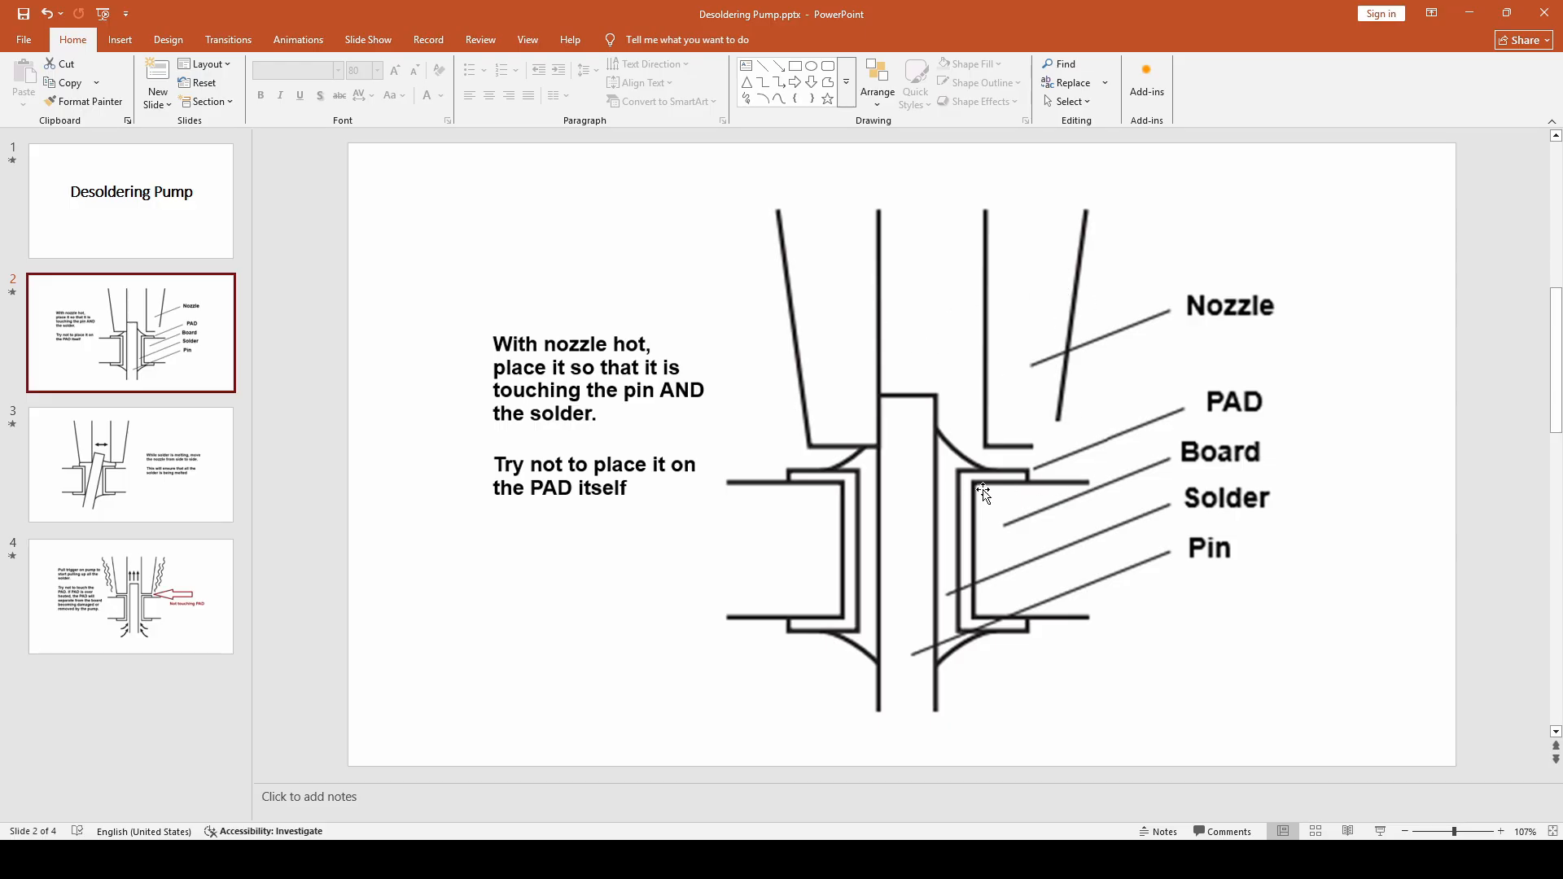
mouse_move(844, 462)
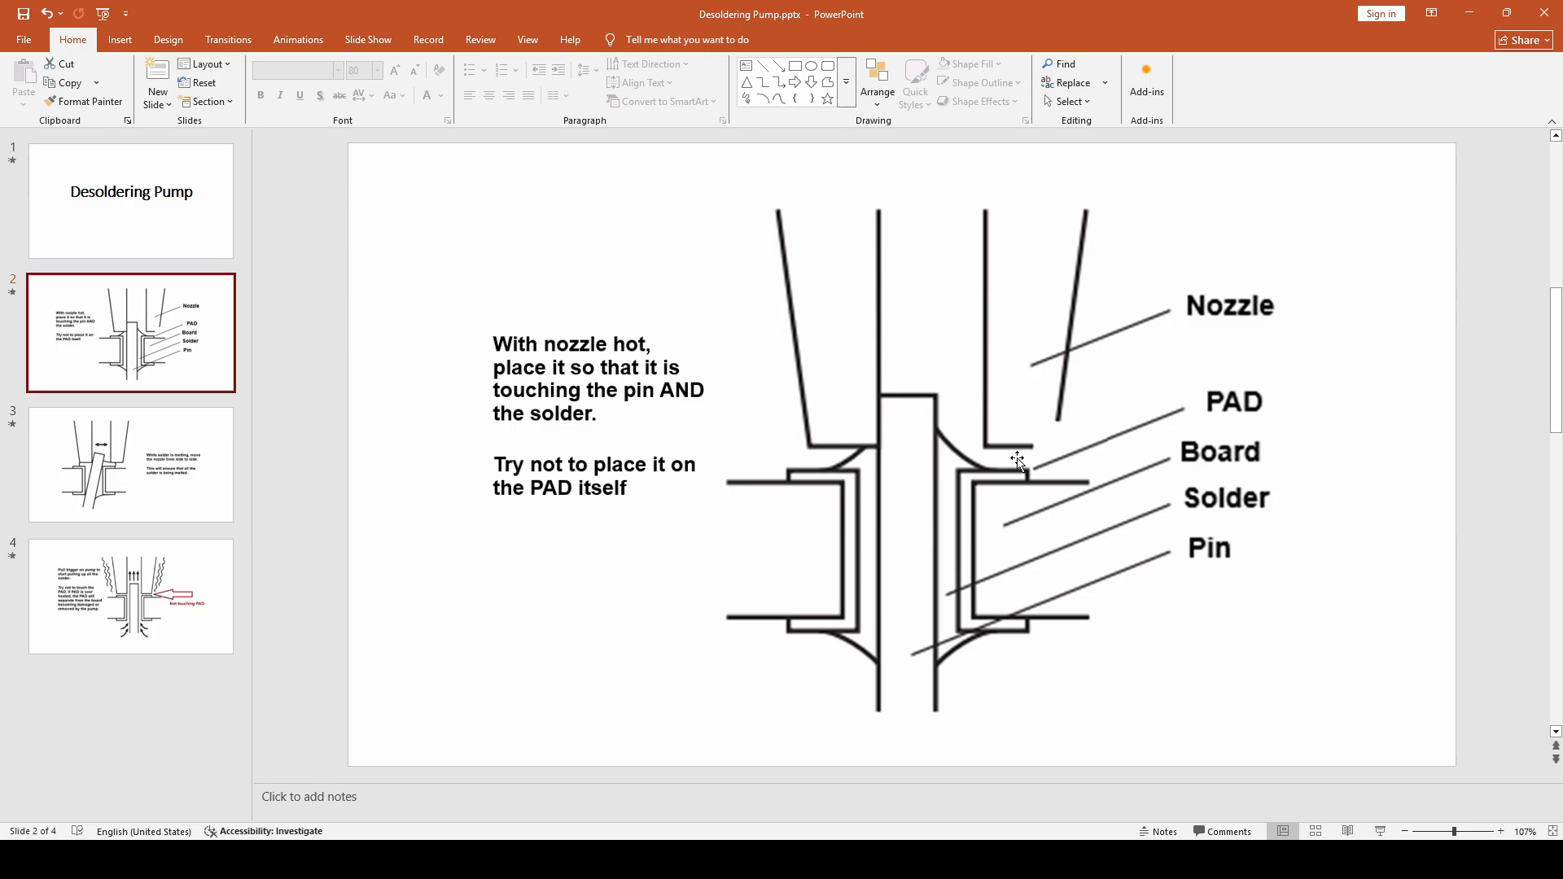
mouse_move(838, 575)
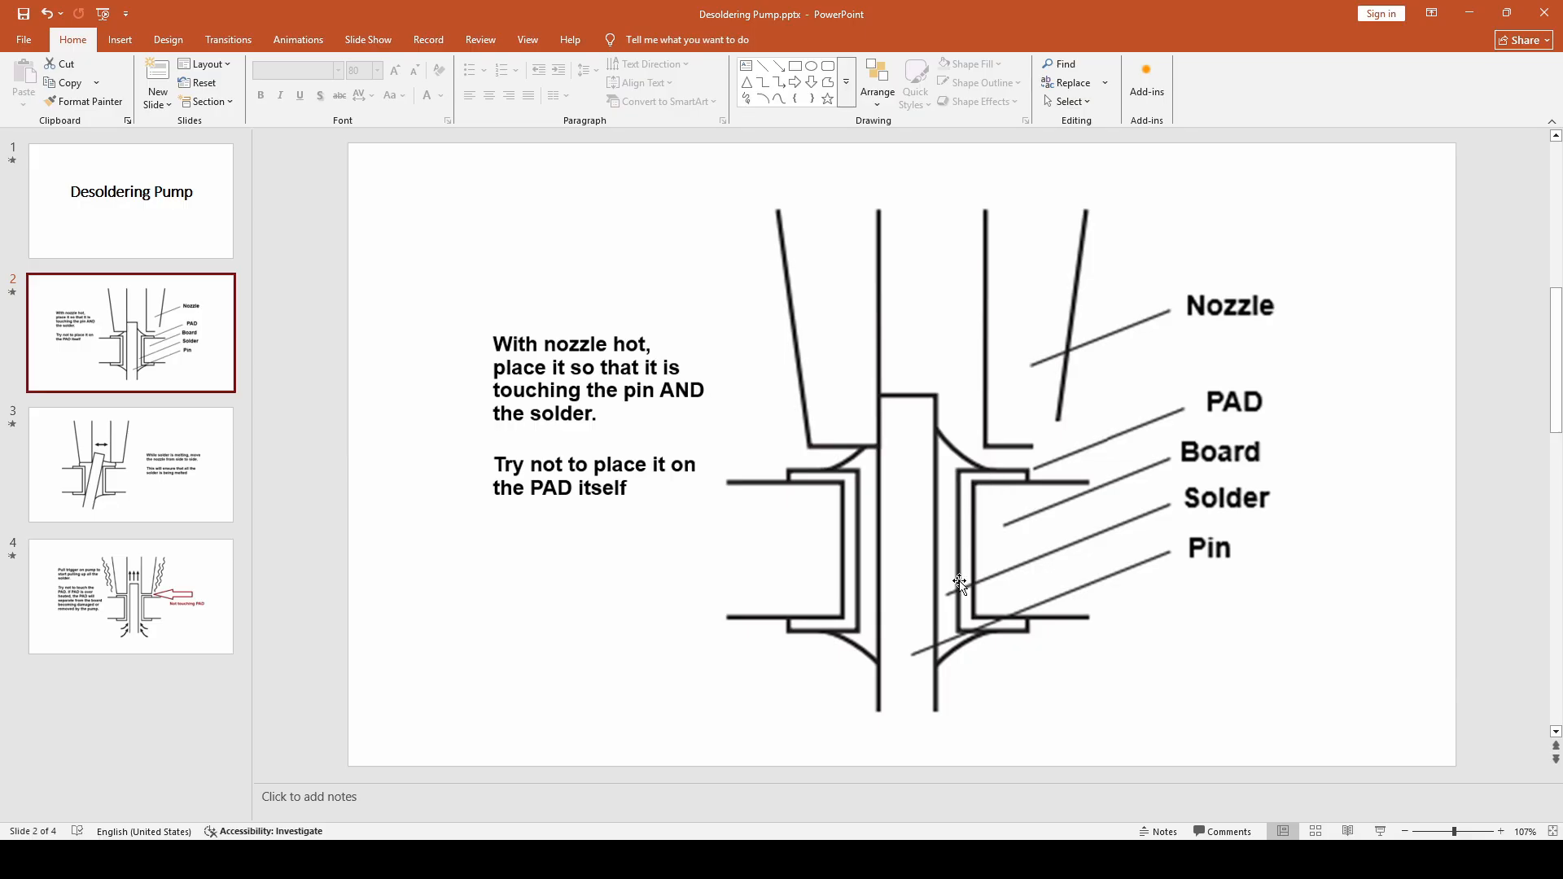
mouse_move(1053, 552)
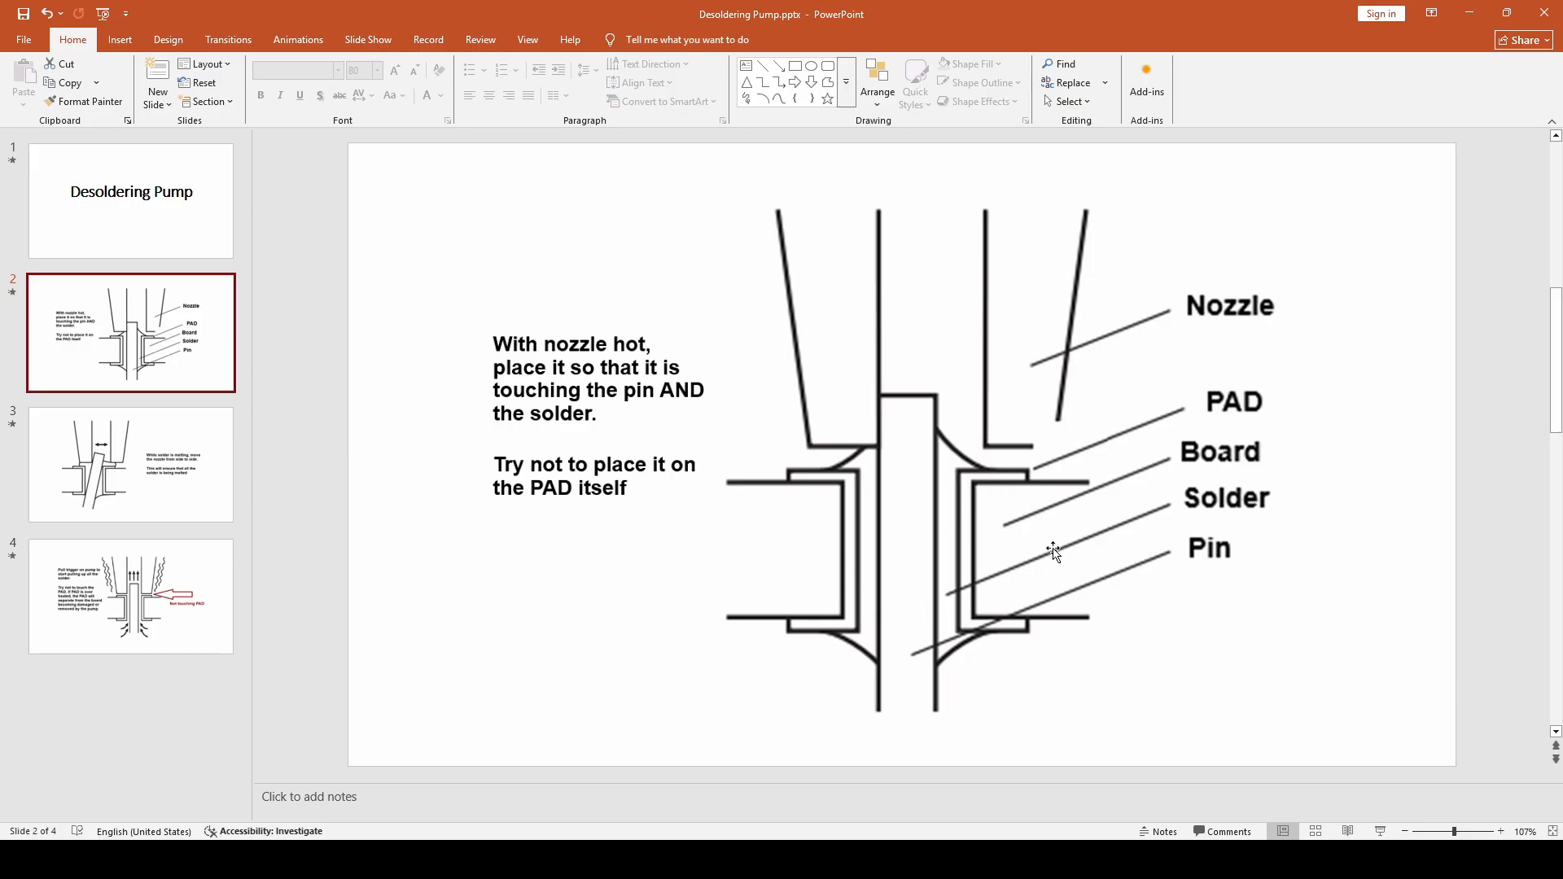
mouse_move(653, 389)
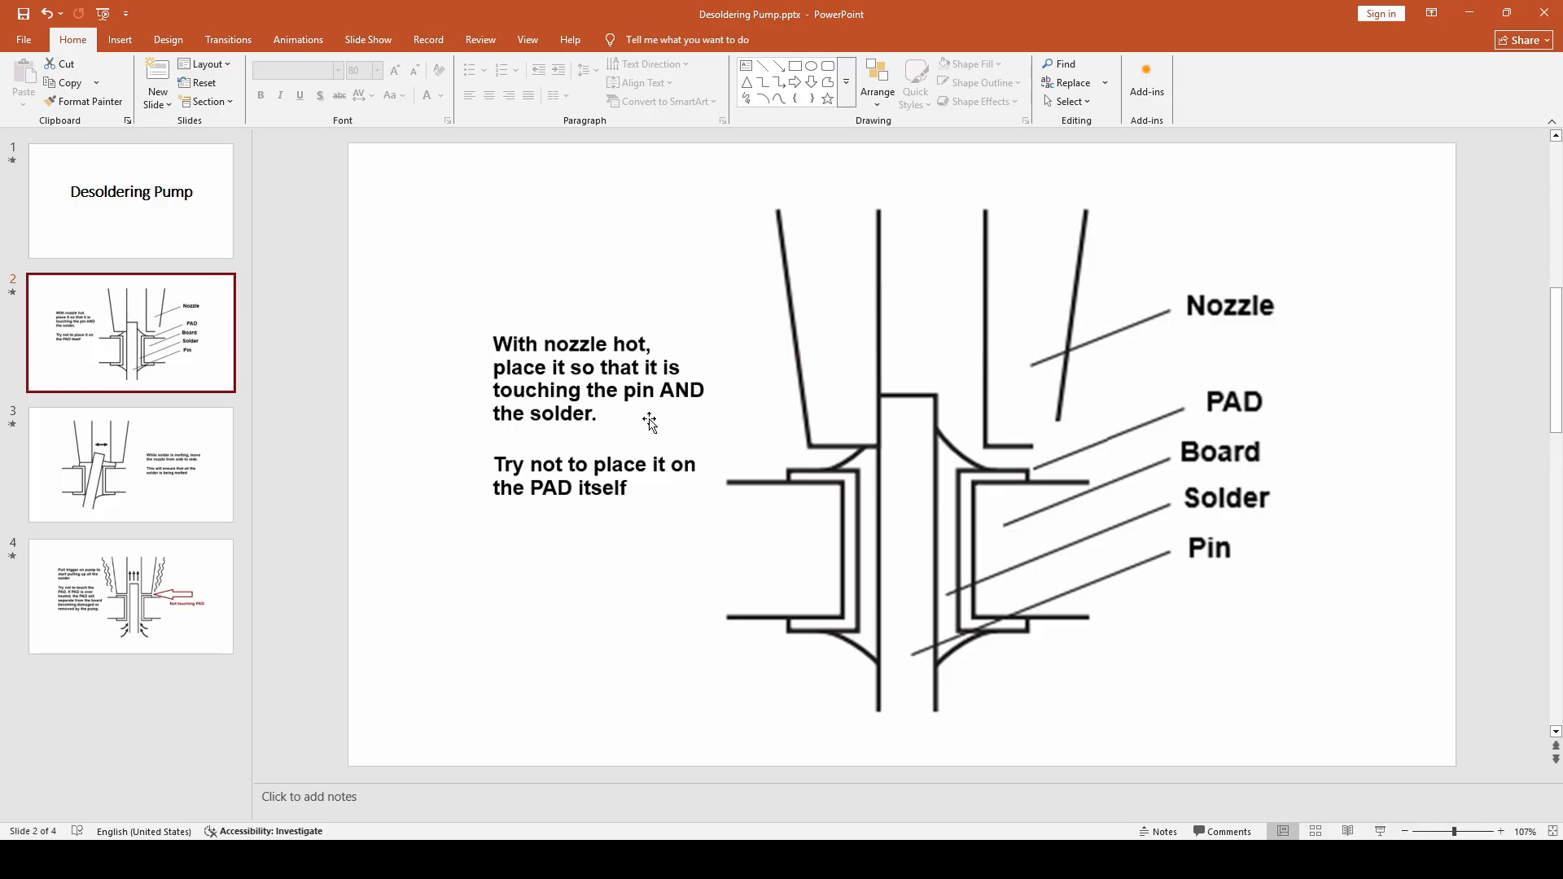
mouse_move(625, 356)
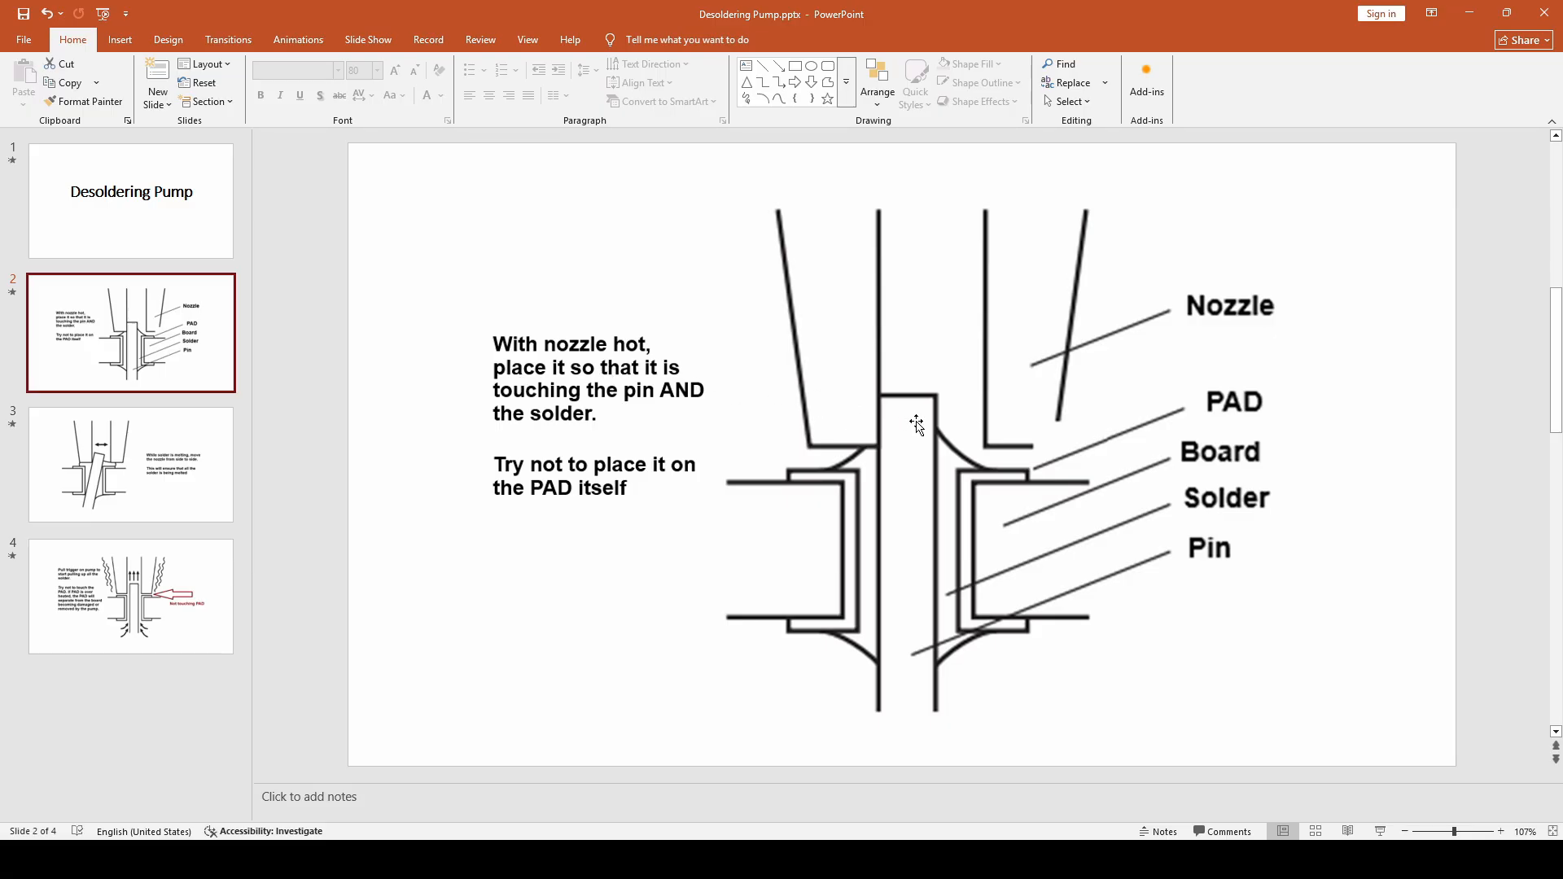
mouse_move(855, 391)
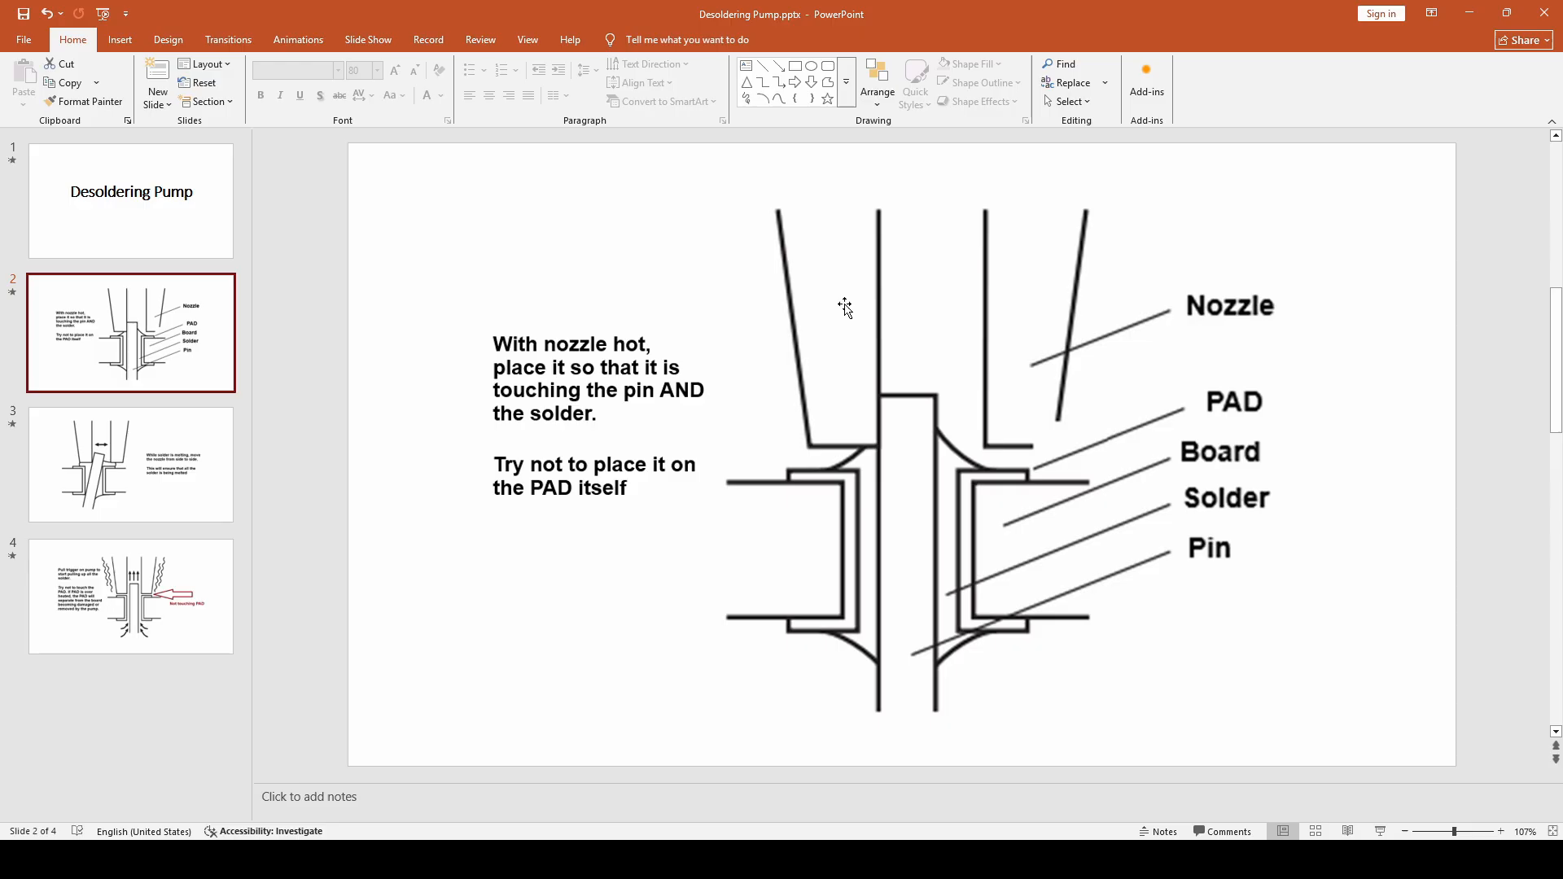
mouse_move(891, 429)
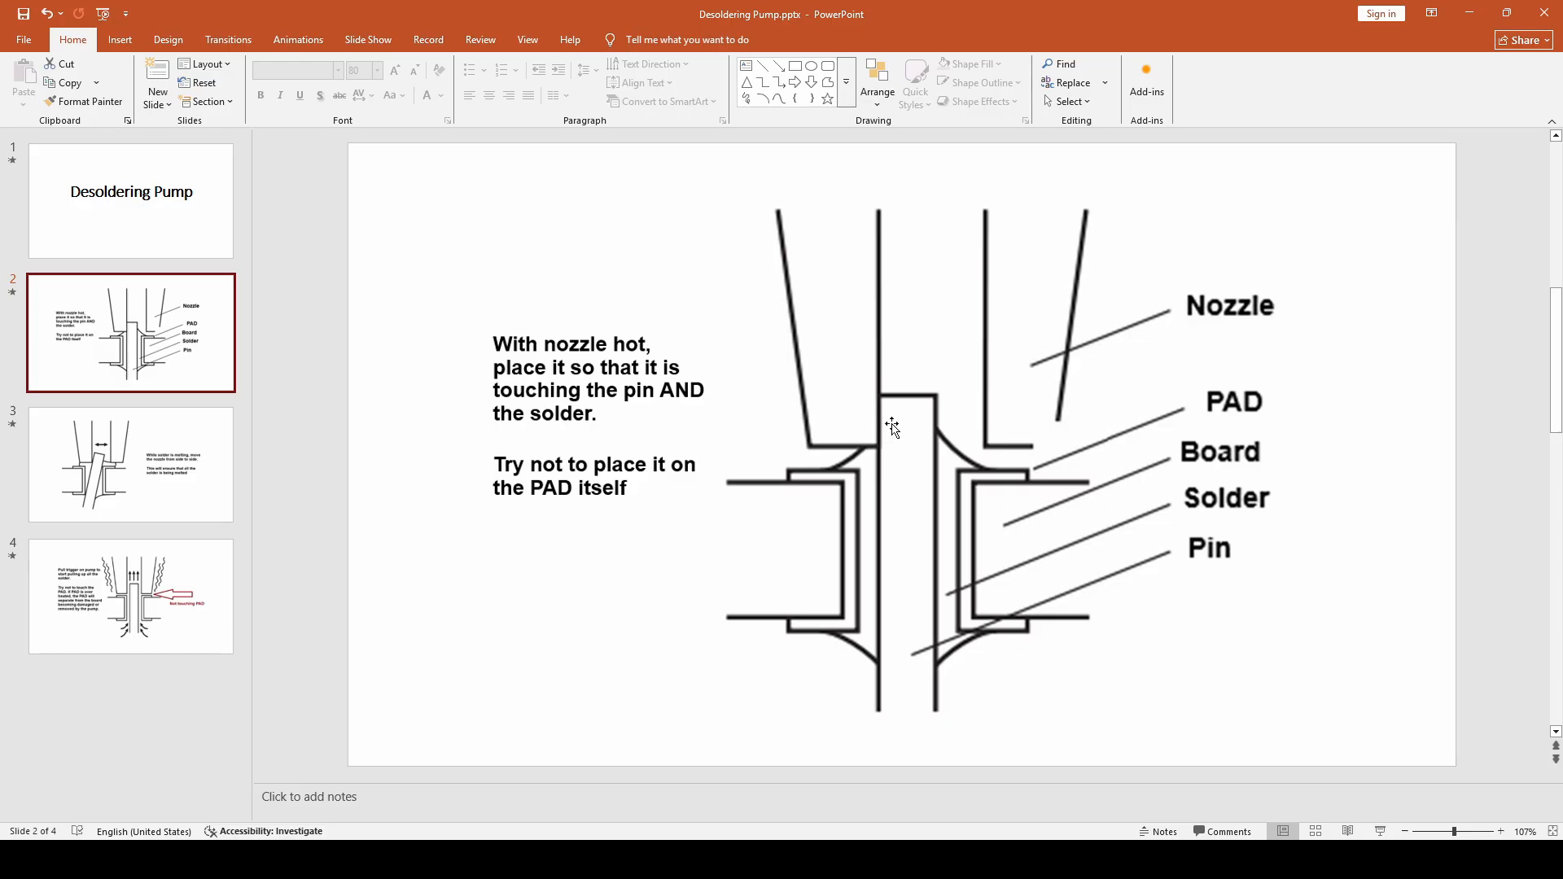
mouse_move(900, 431)
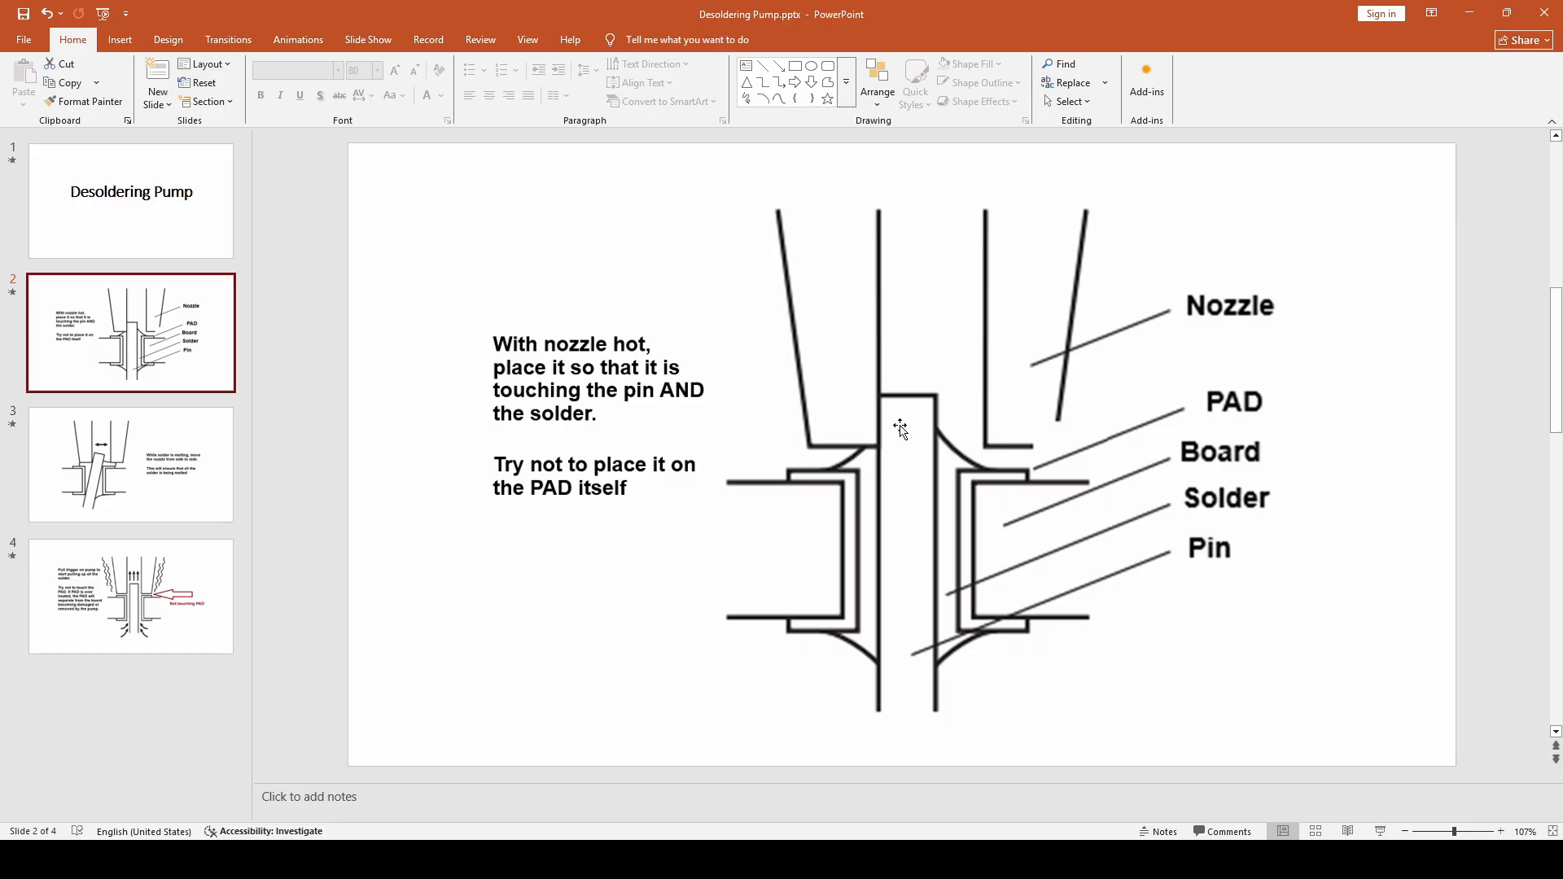
mouse_move(831, 469)
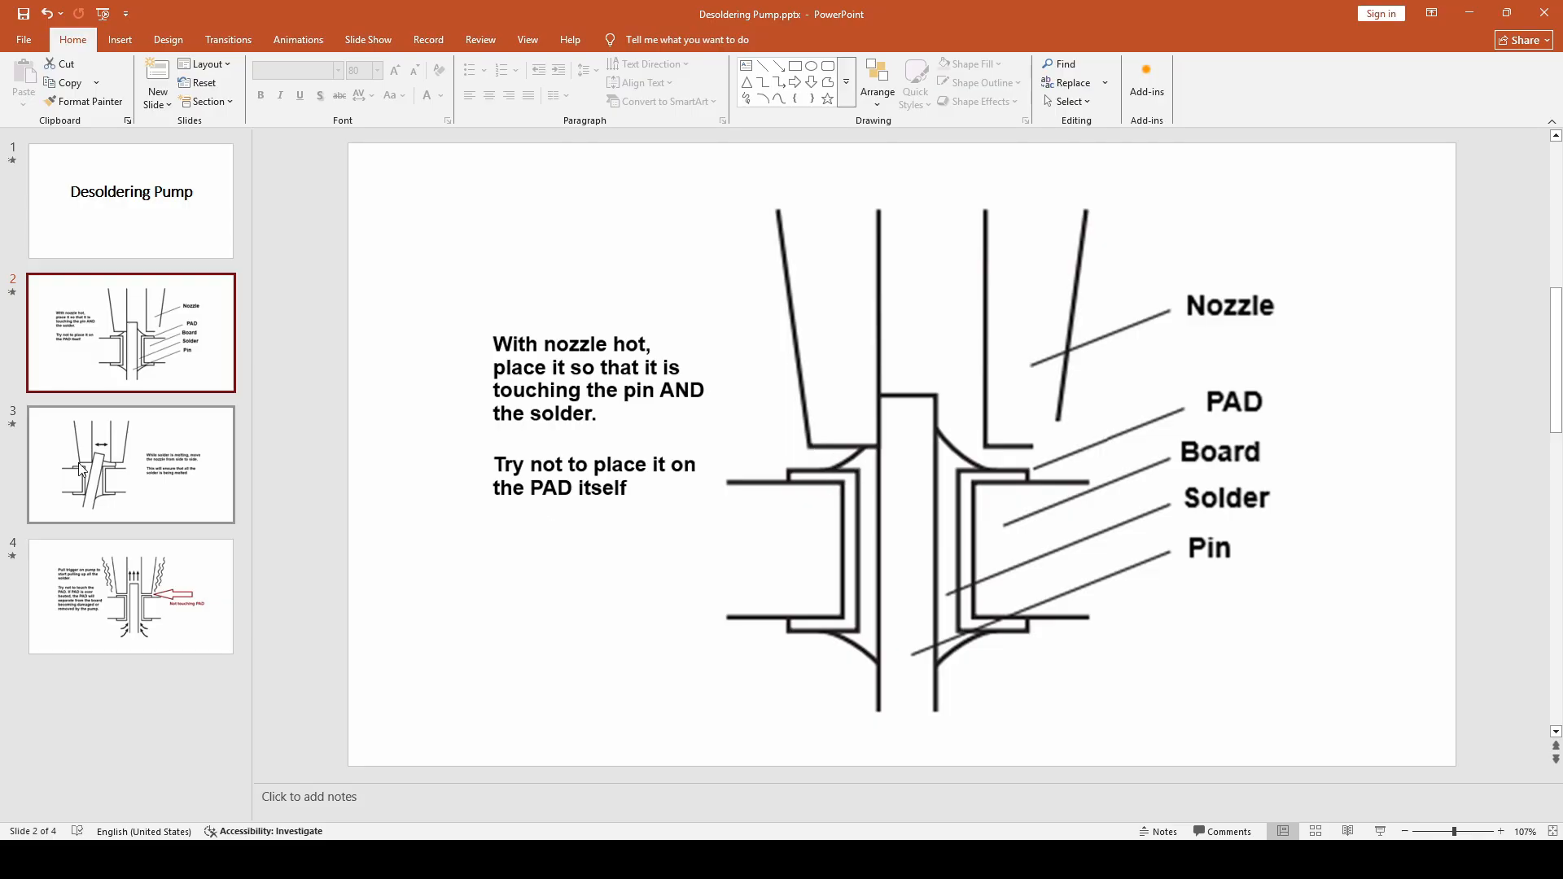
click(130, 465)
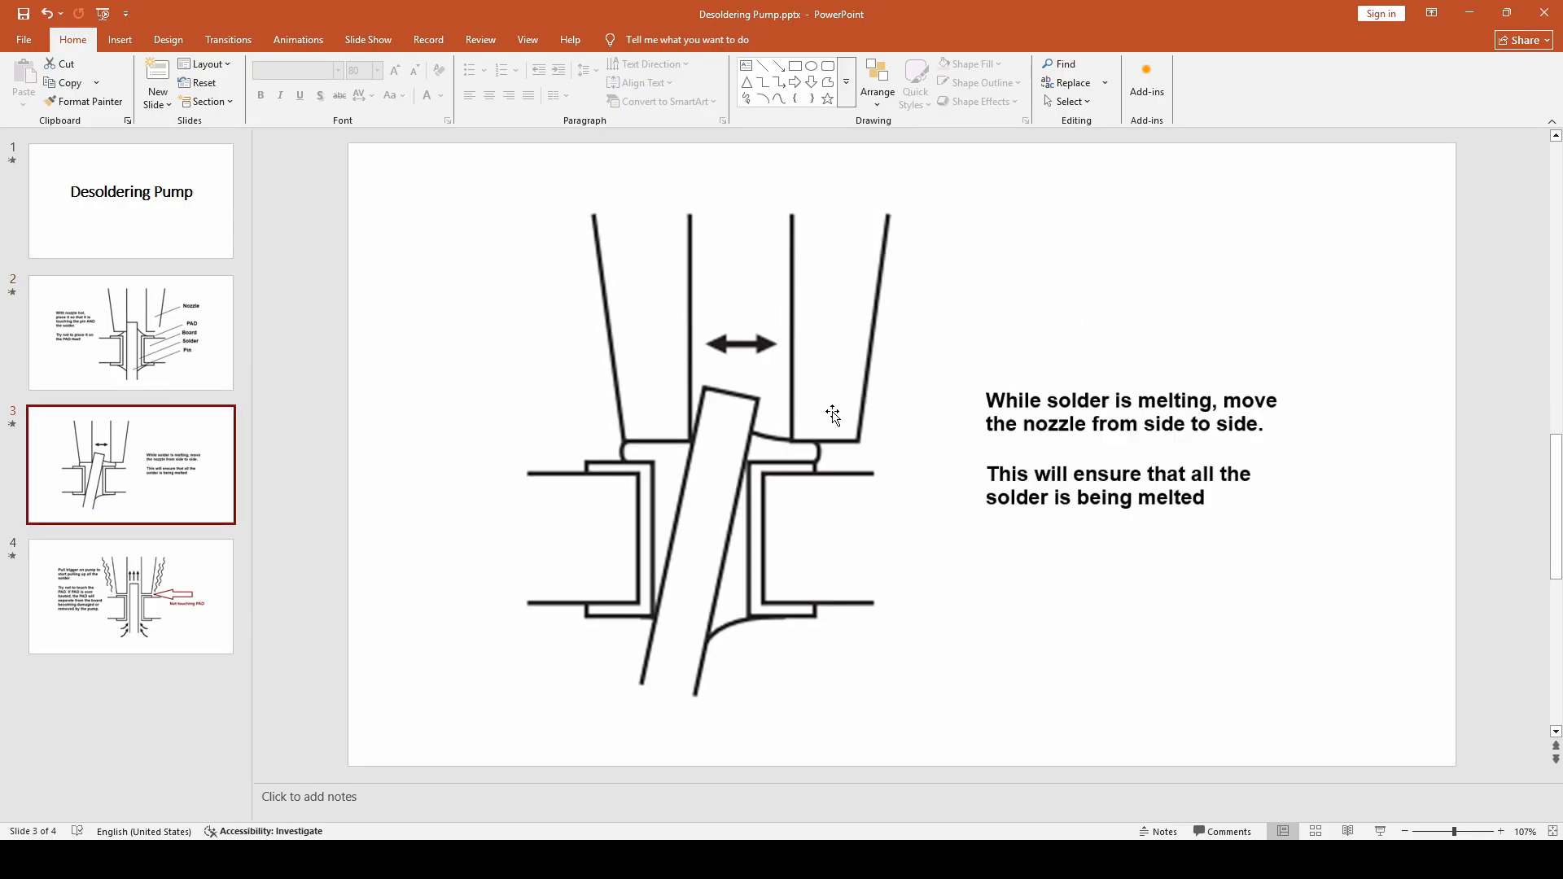
mouse_move(830, 377)
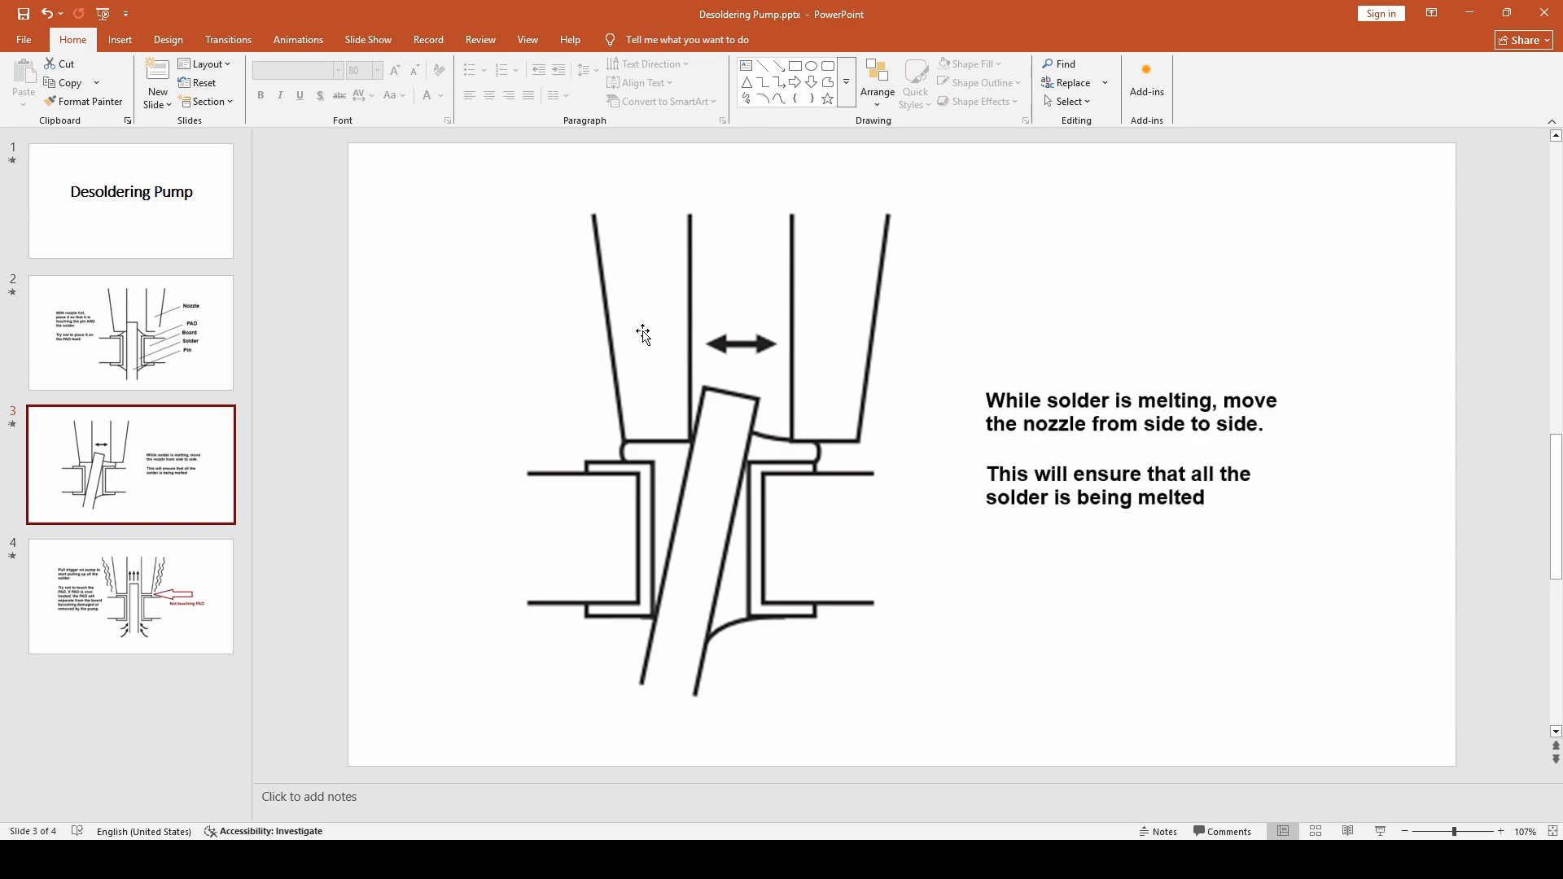
mouse_move(660, 361)
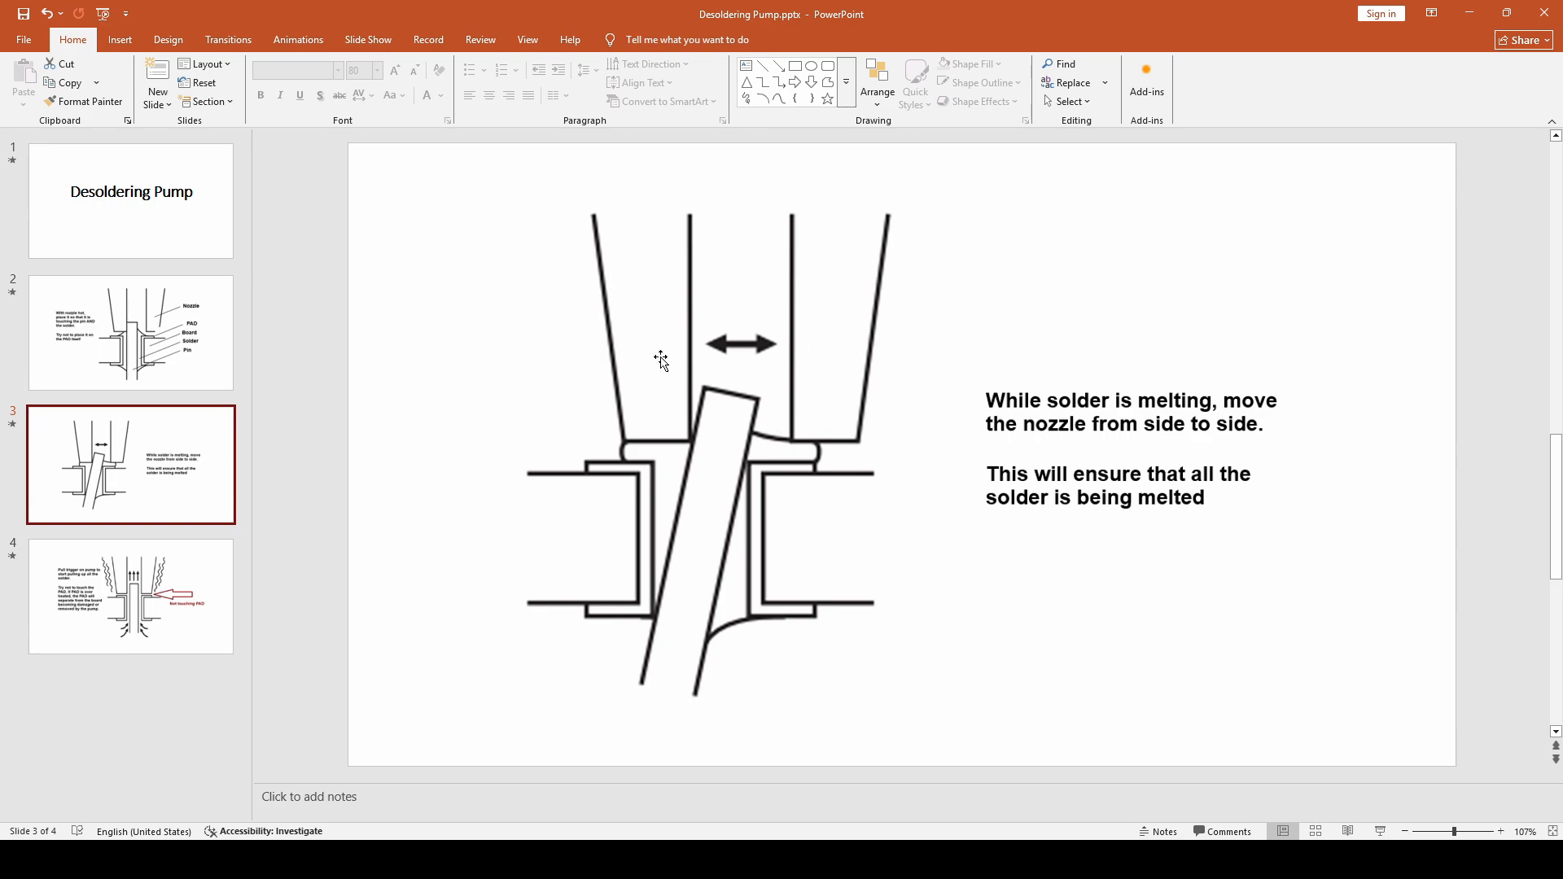
mouse_move(651, 574)
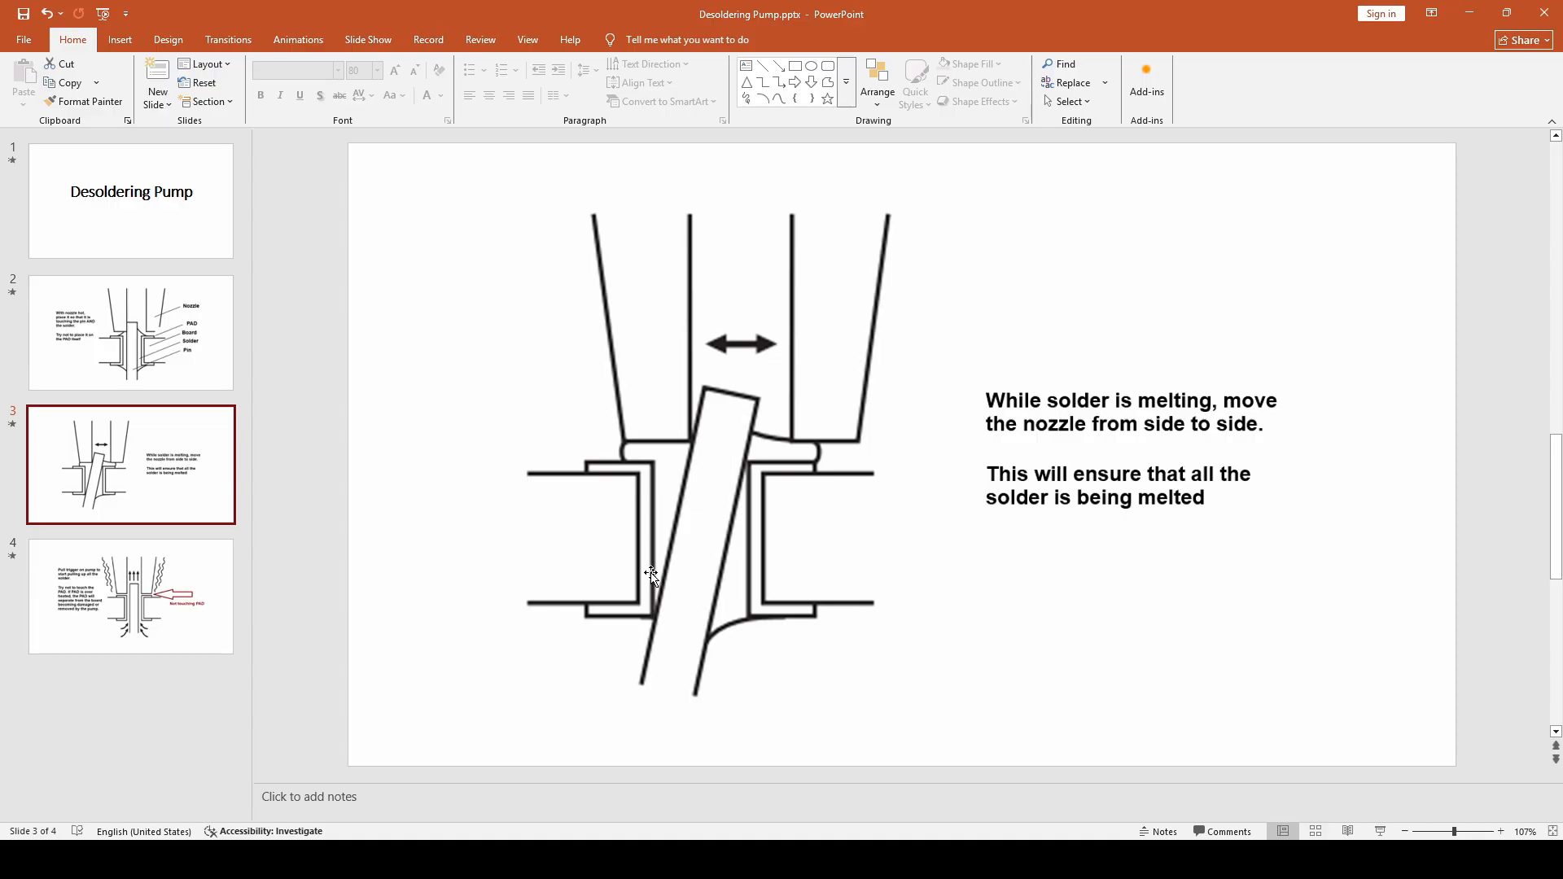
mouse_move(673, 456)
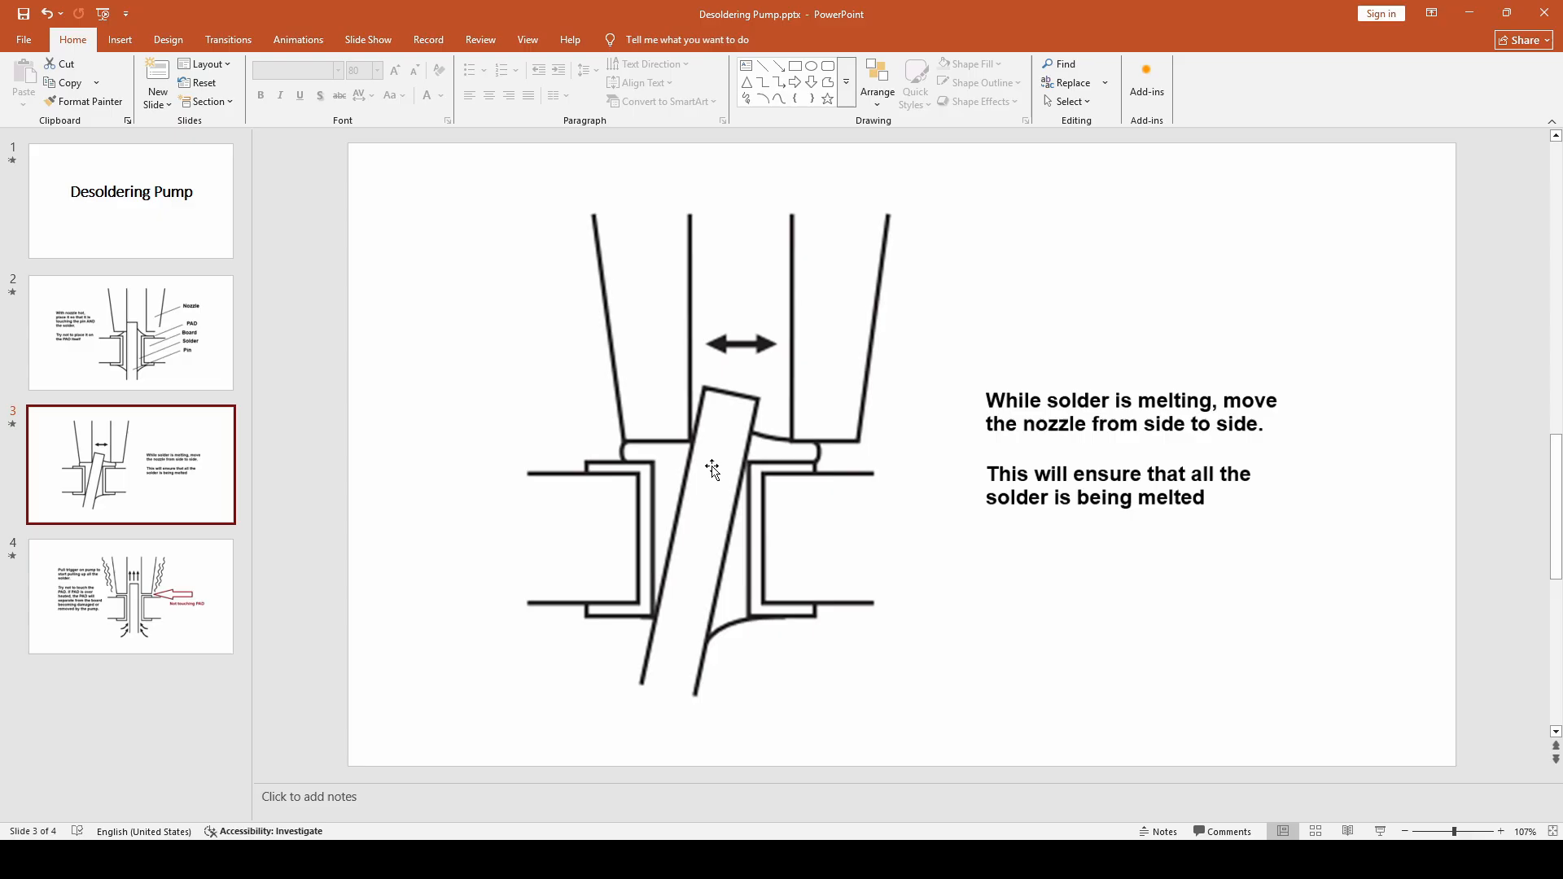
mouse_move(1194, 501)
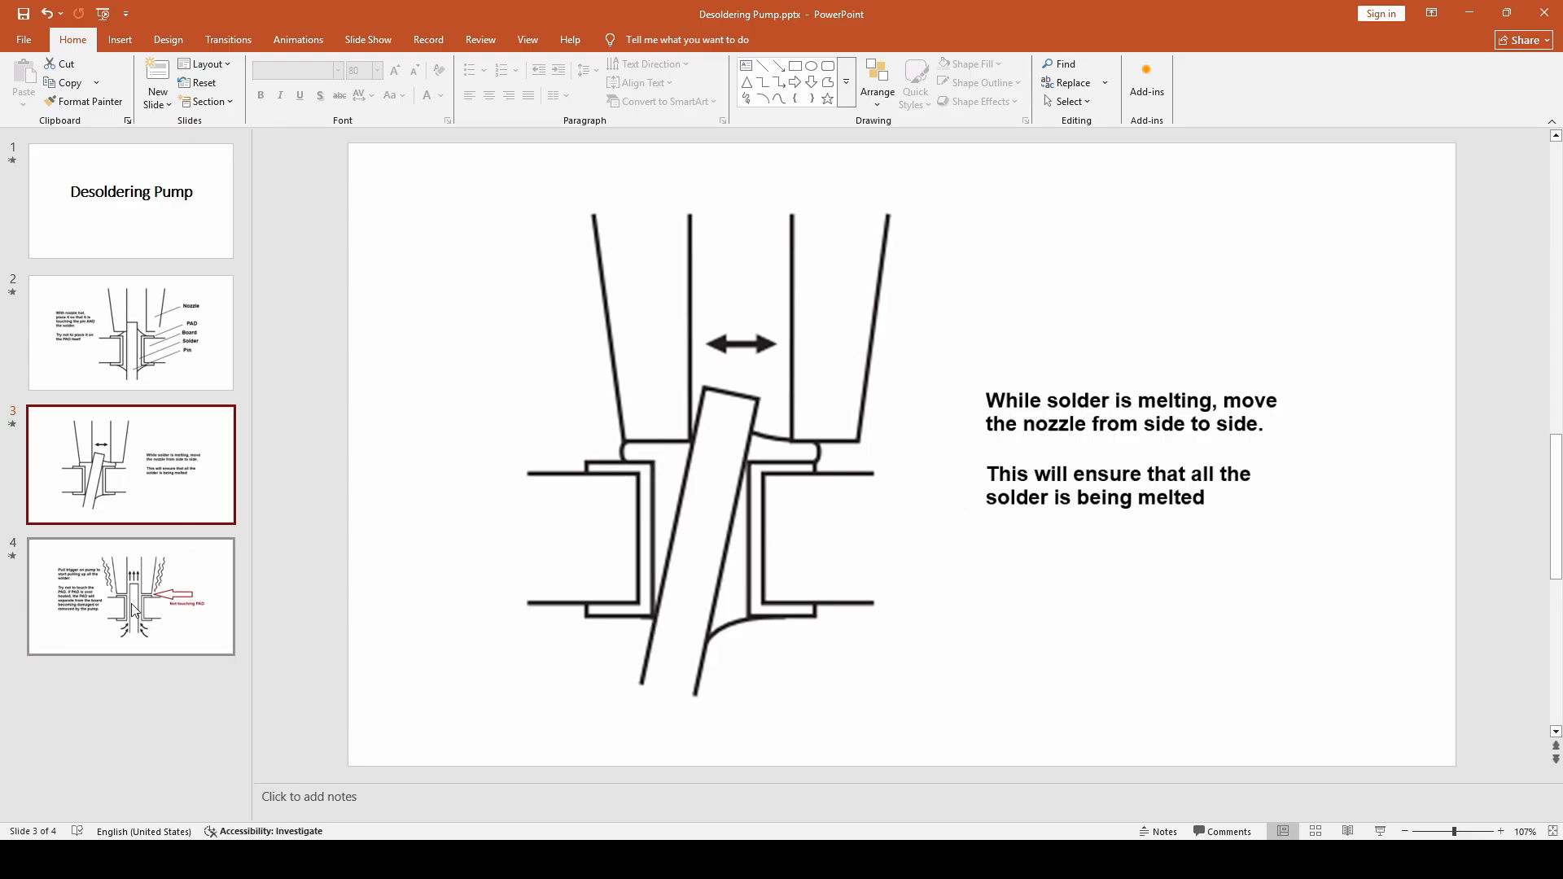
Display slide 4, about pulling the pump trigger without touching the PAD
click(131, 597)
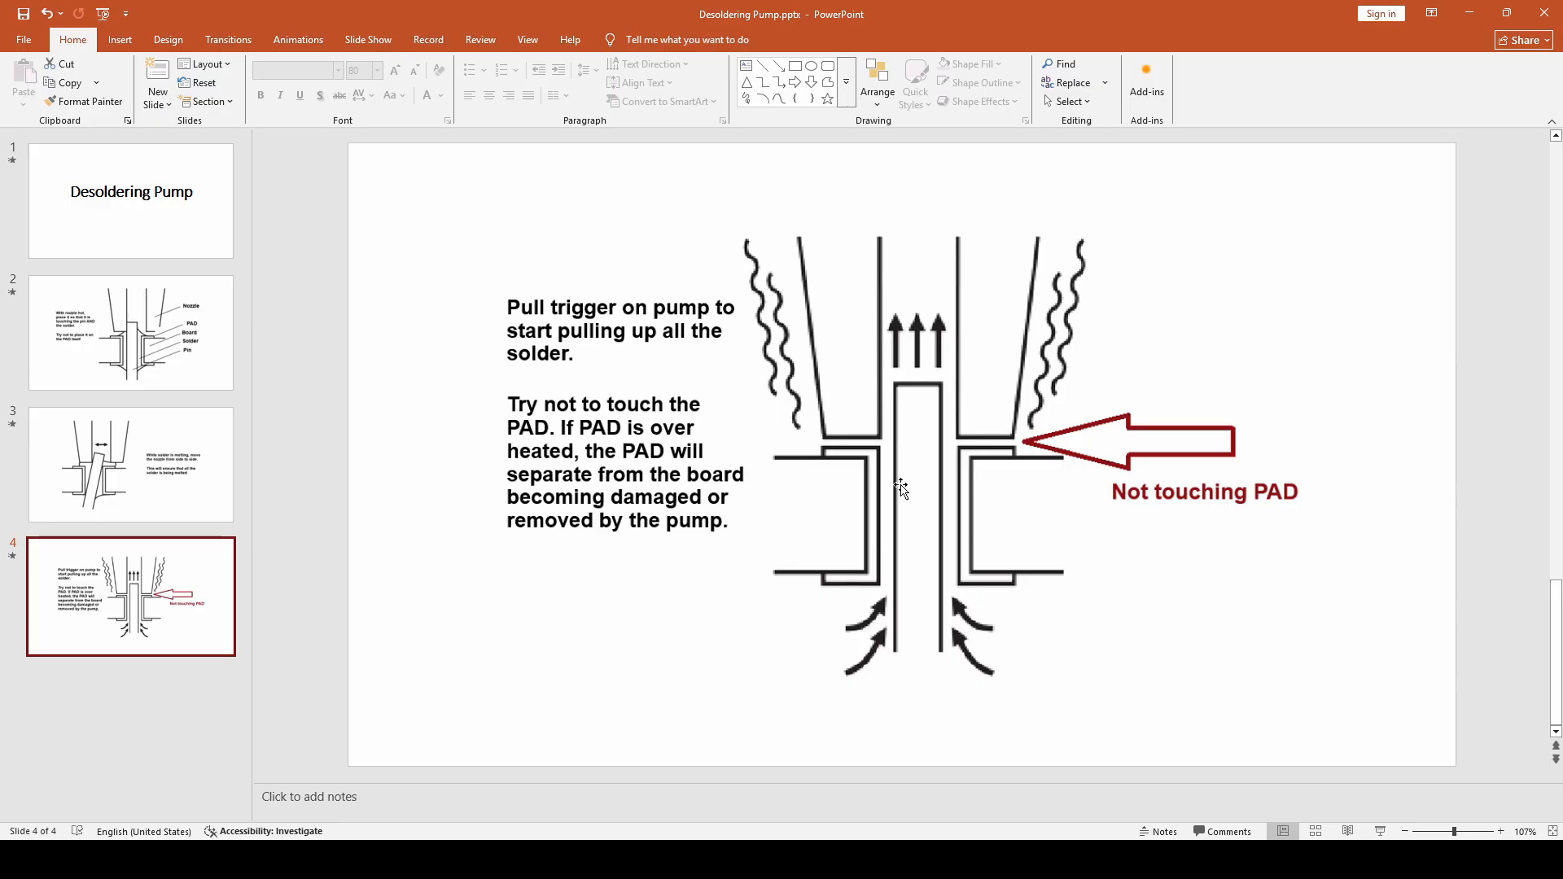
mouse_move(900, 280)
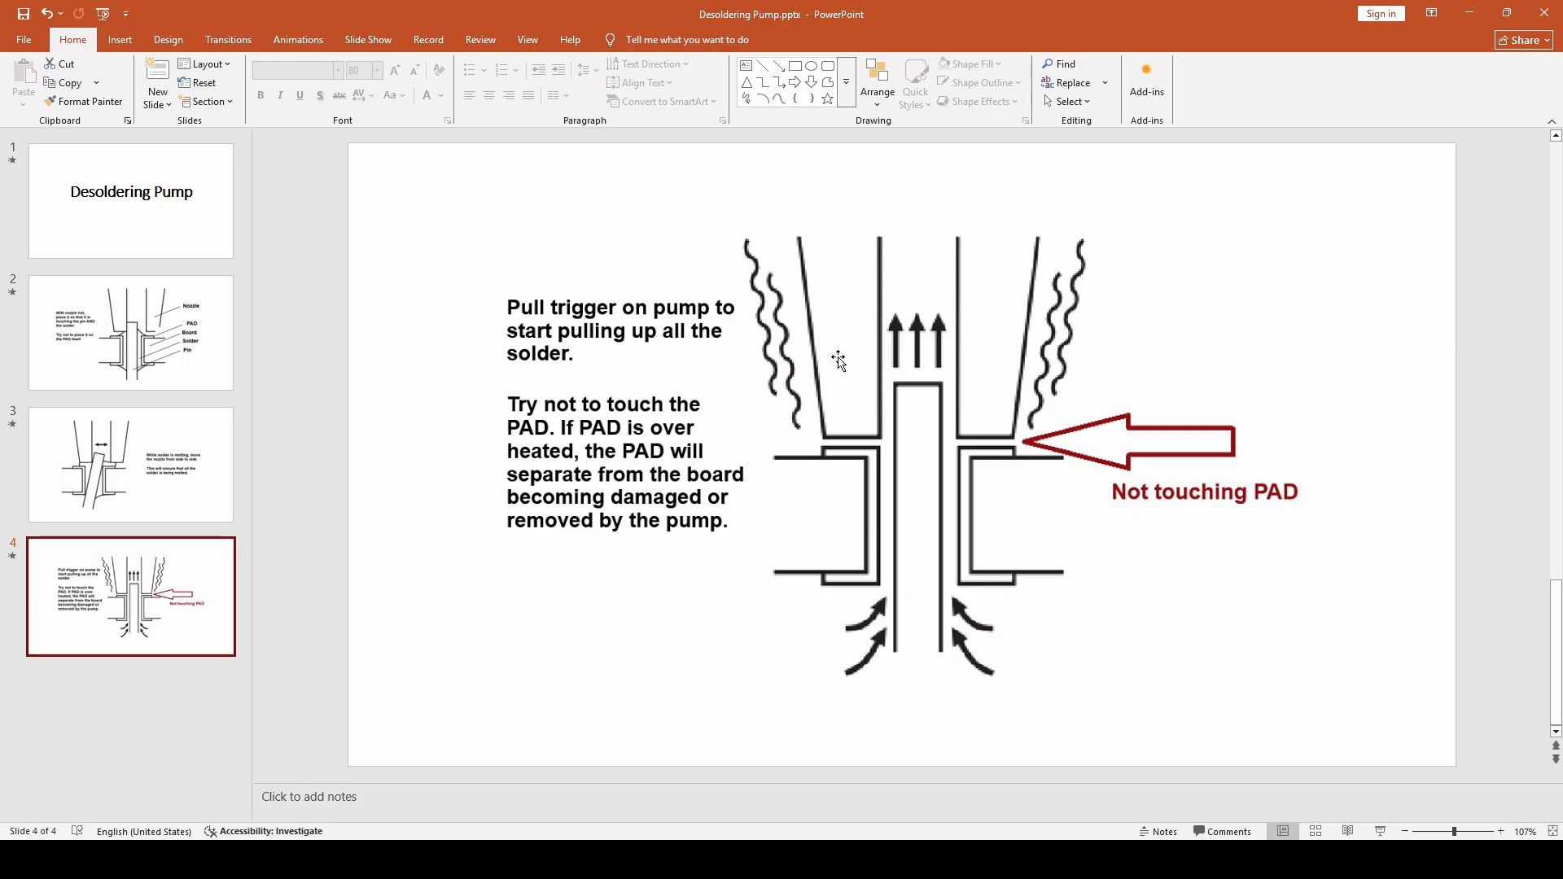
mouse_move(850, 313)
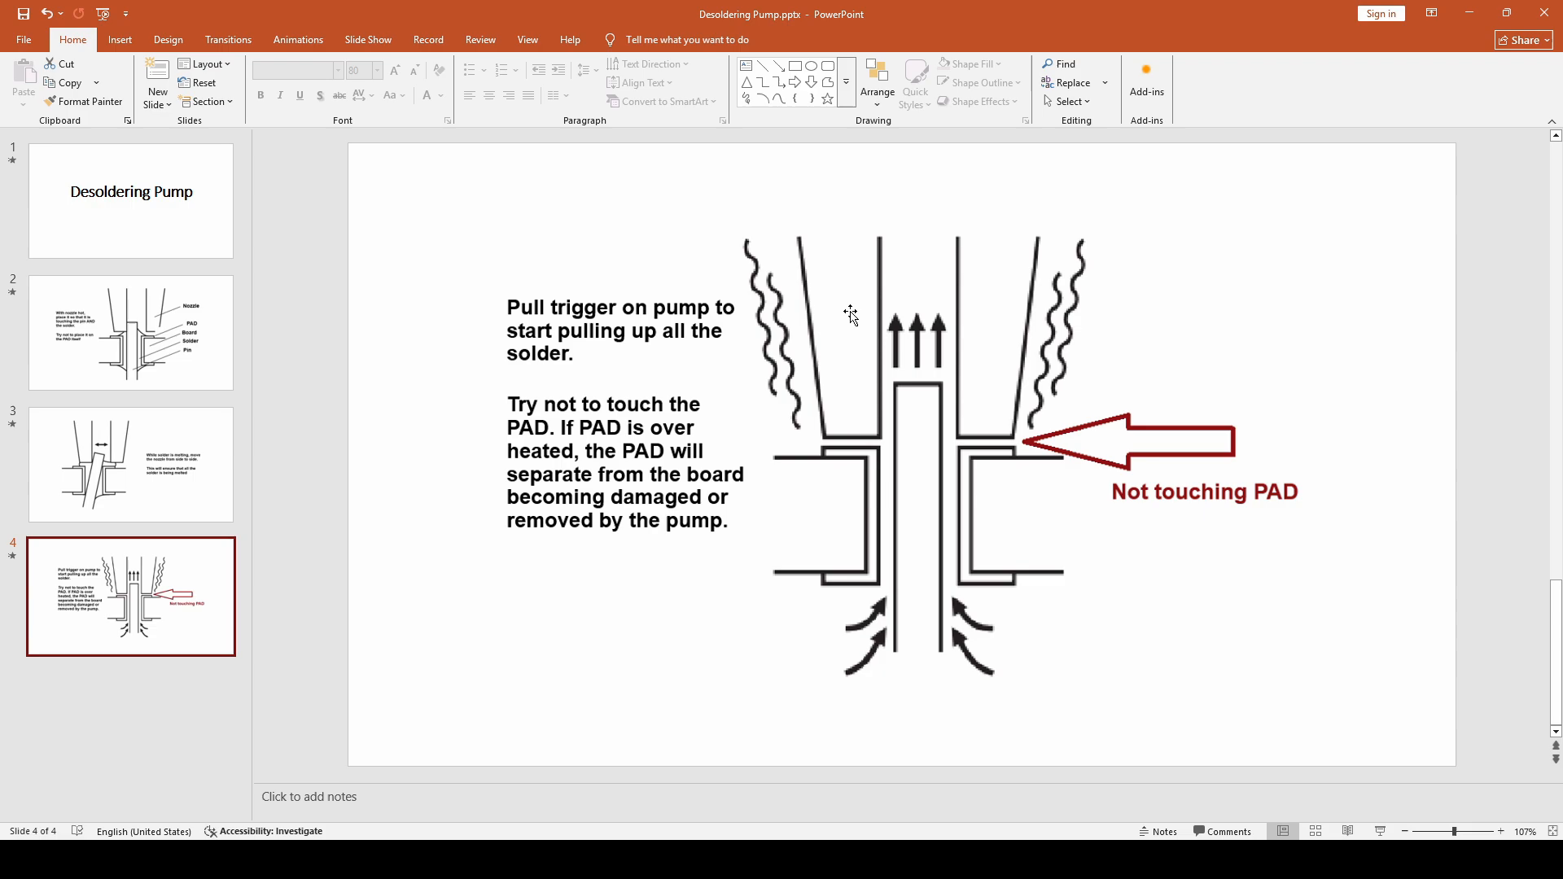
mouse_move(820, 453)
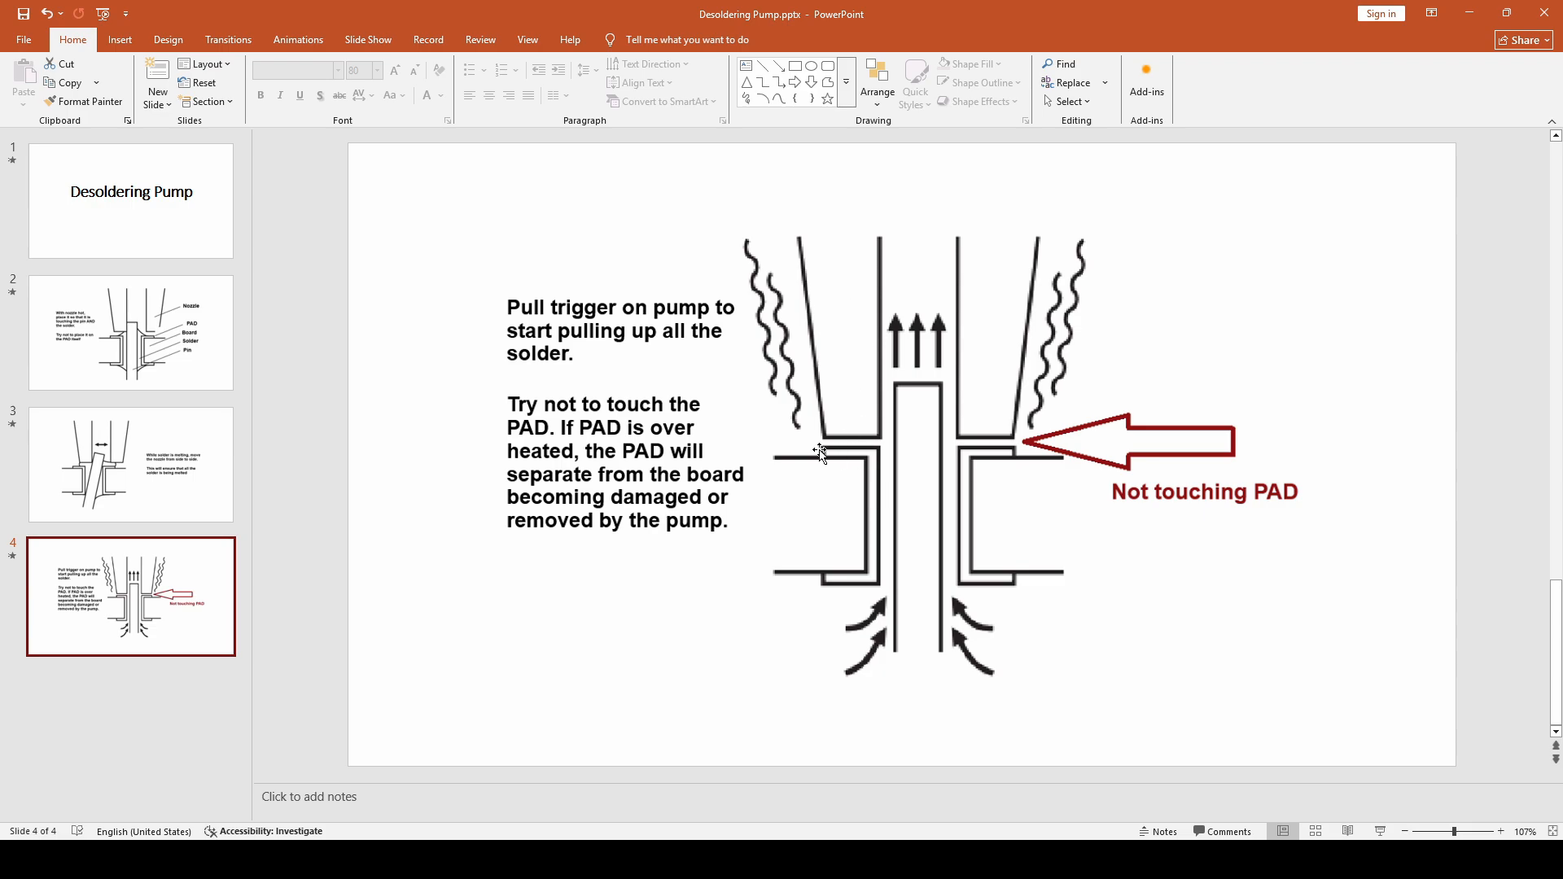
mouse_move(591, 486)
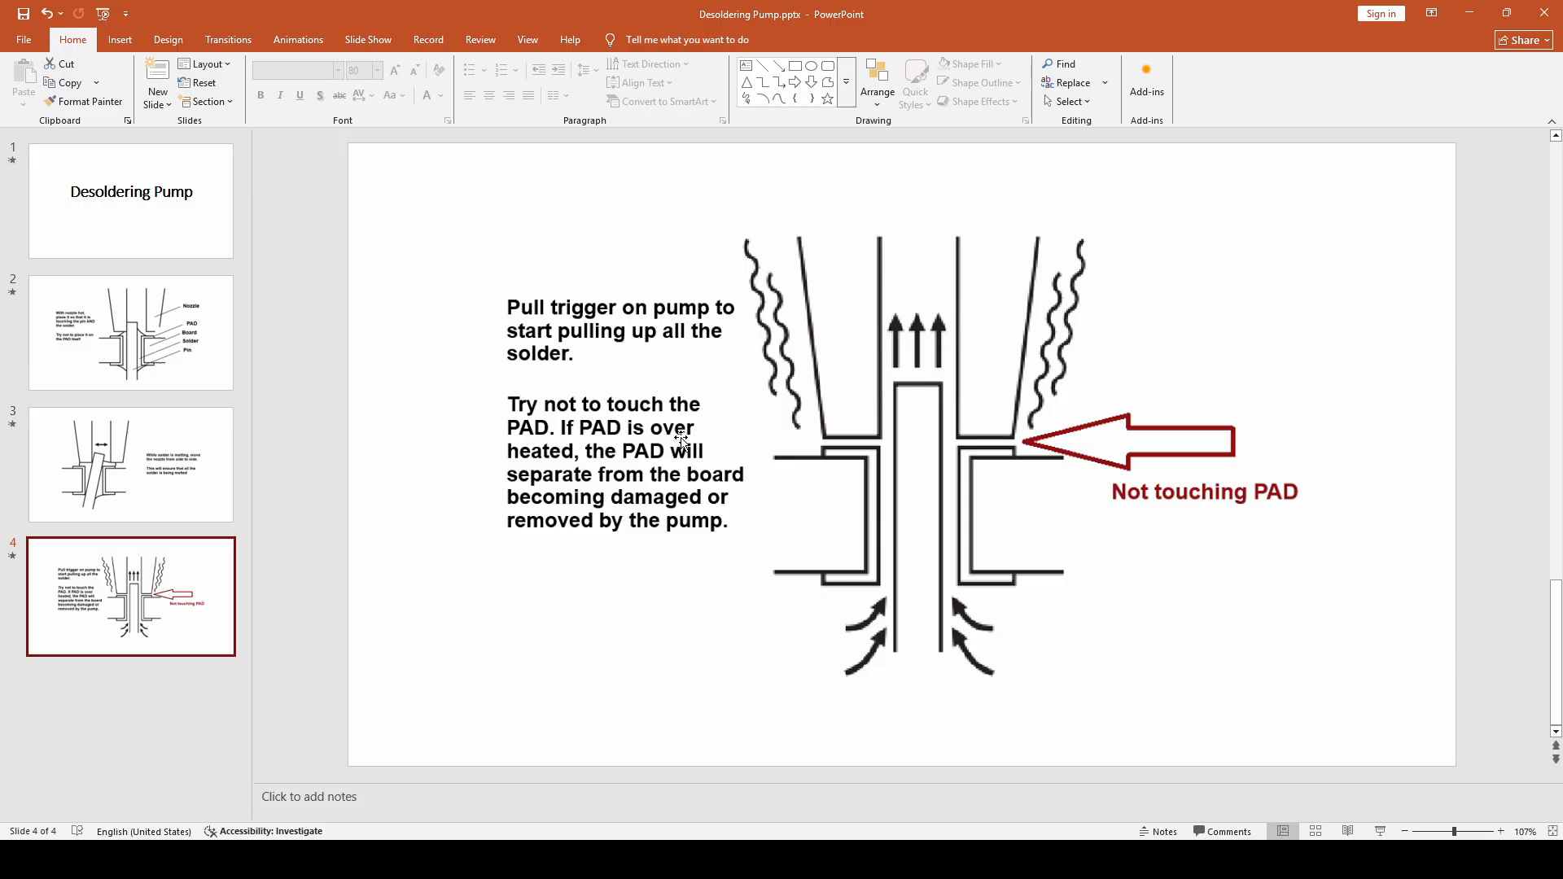
mouse_move(556, 514)
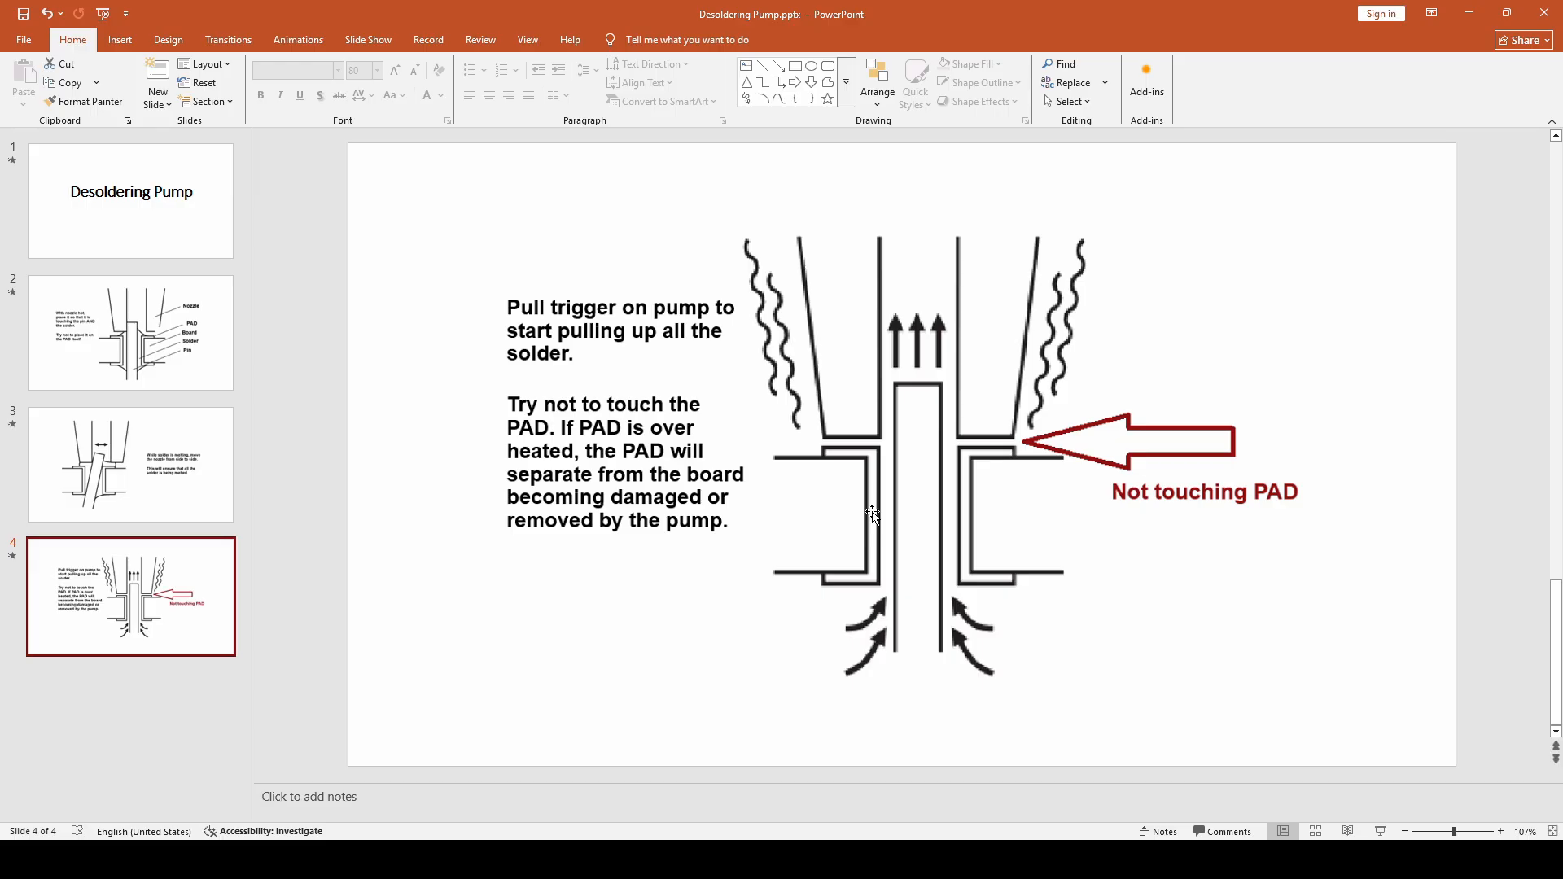
mouse_move(861, 529)
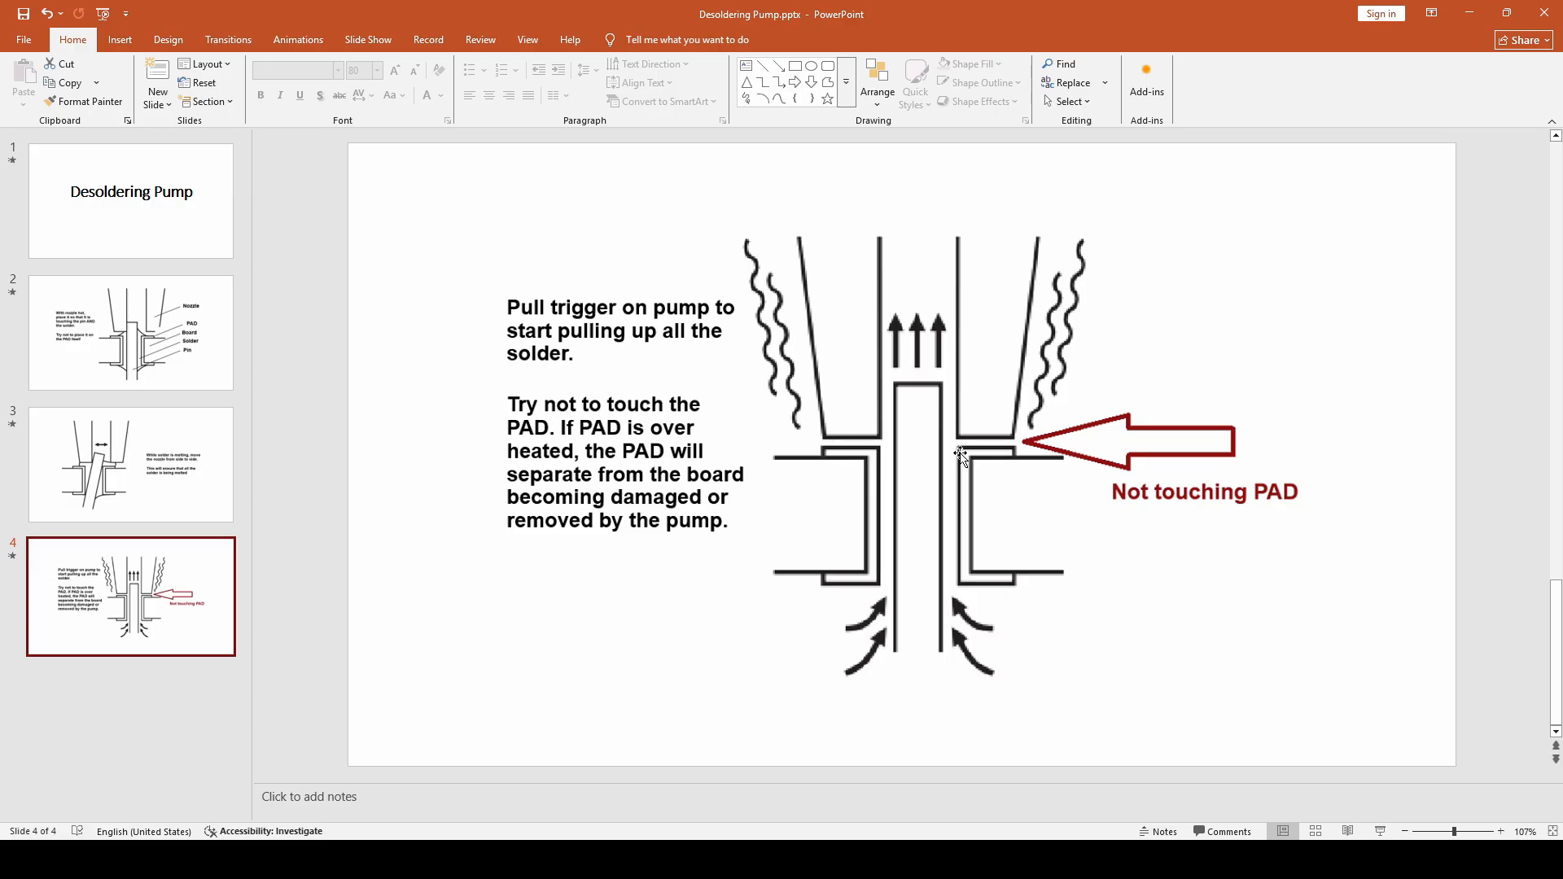
mouse_move(862, 478)
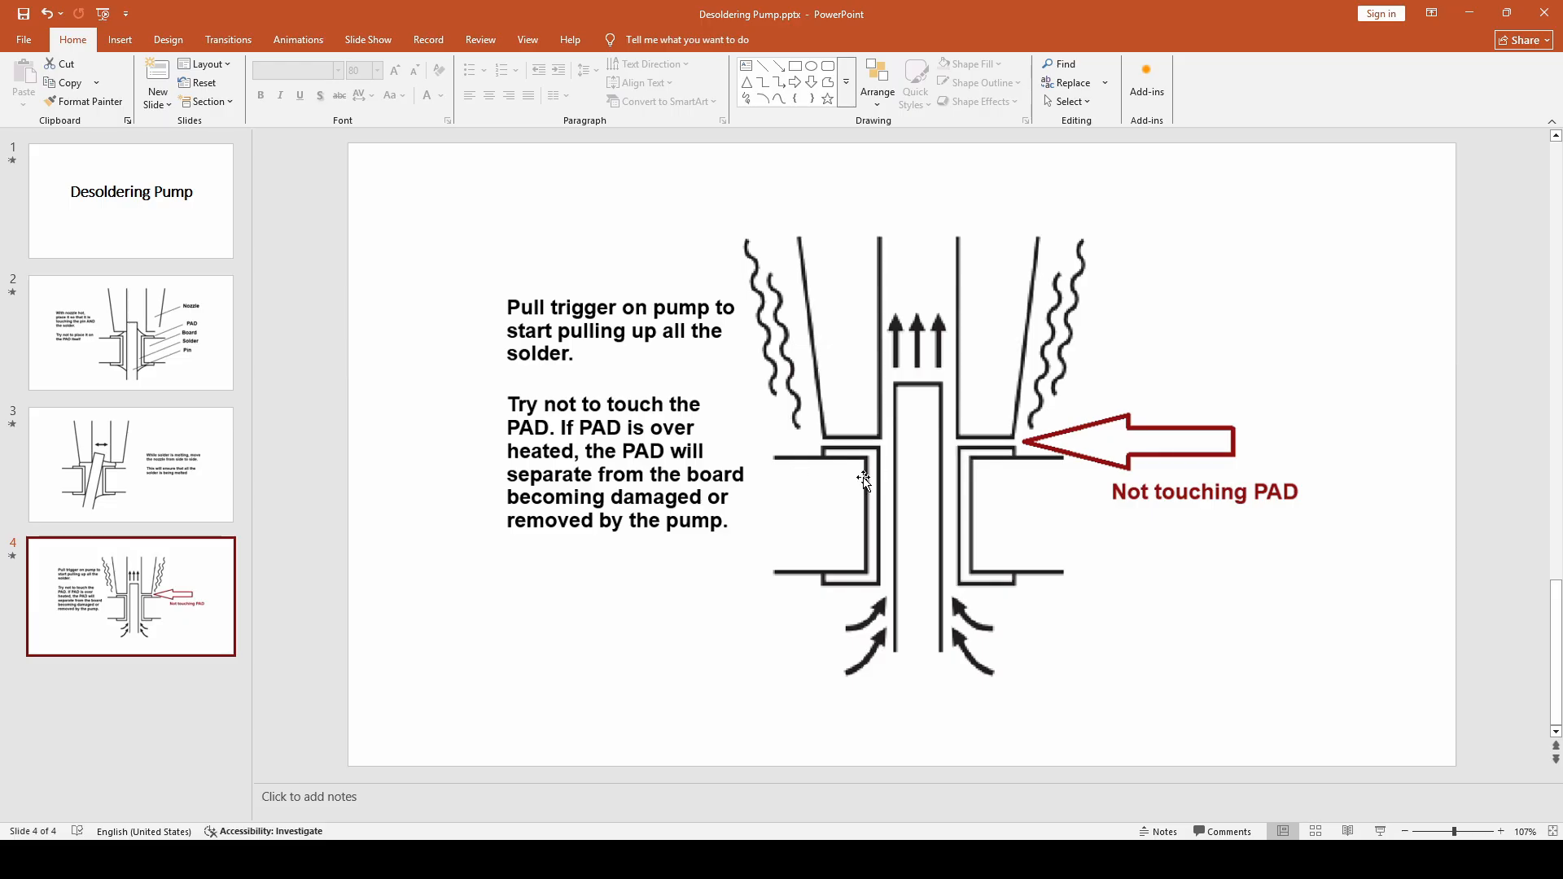
mouse_move(859, 463)
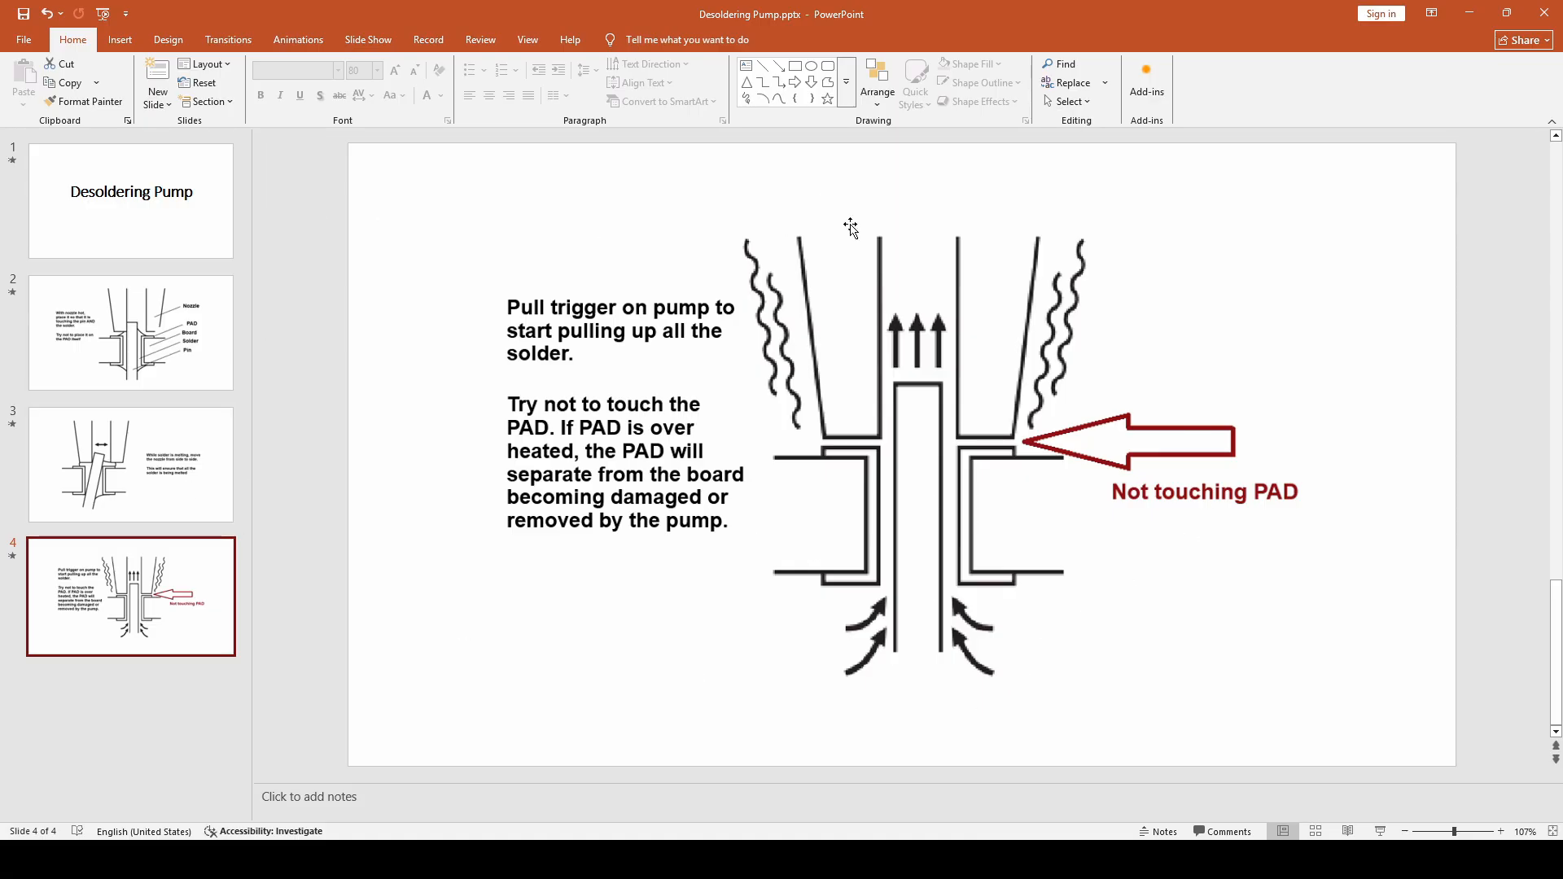
mouse_move(1076, 611)
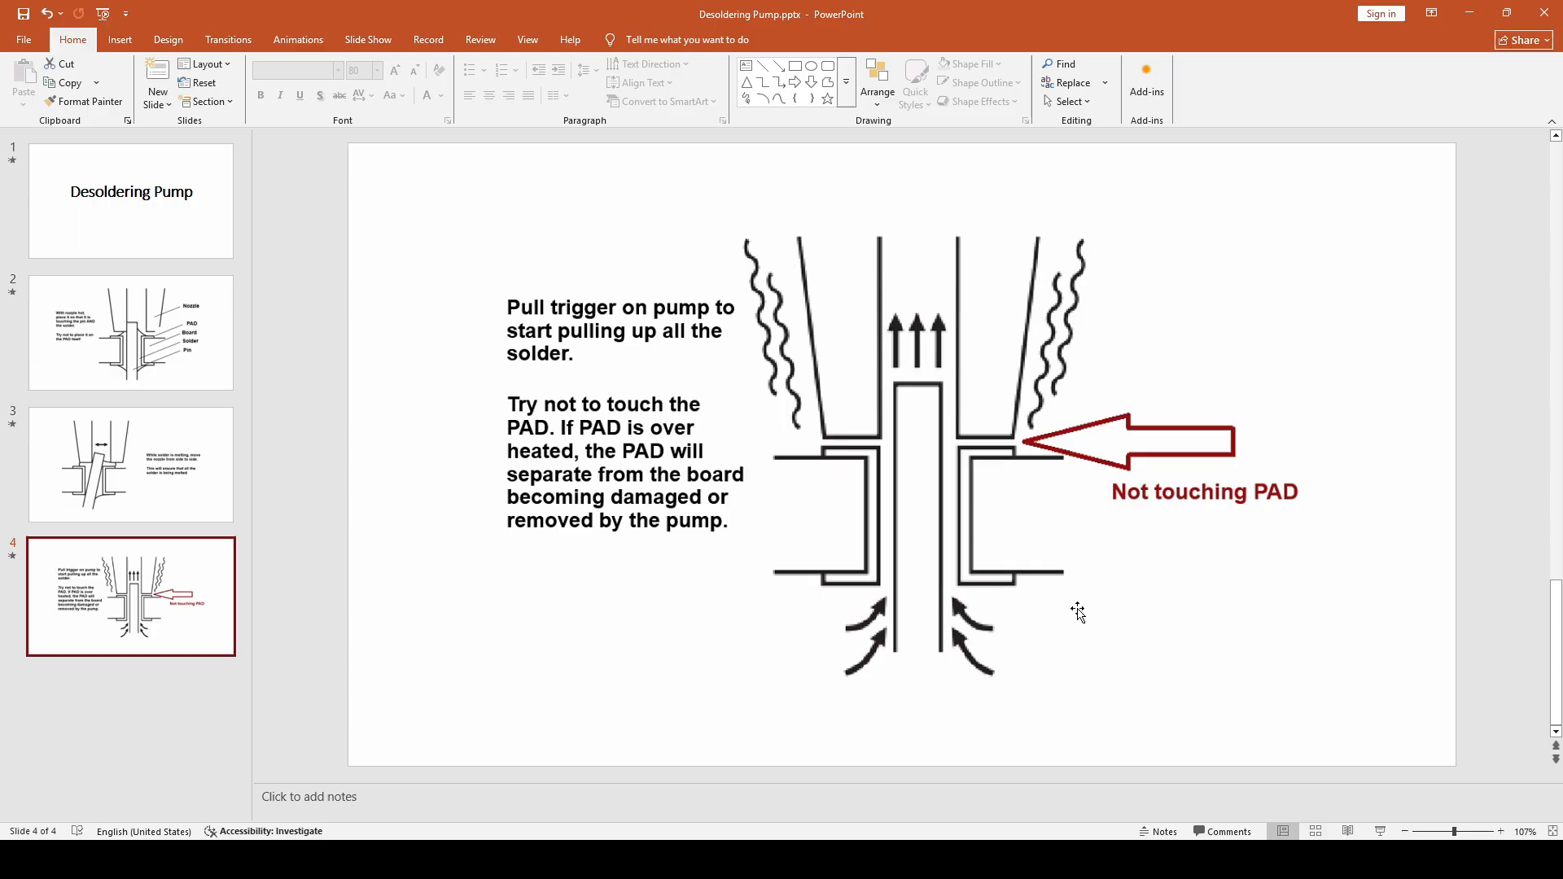
mouse_move(316, 112)
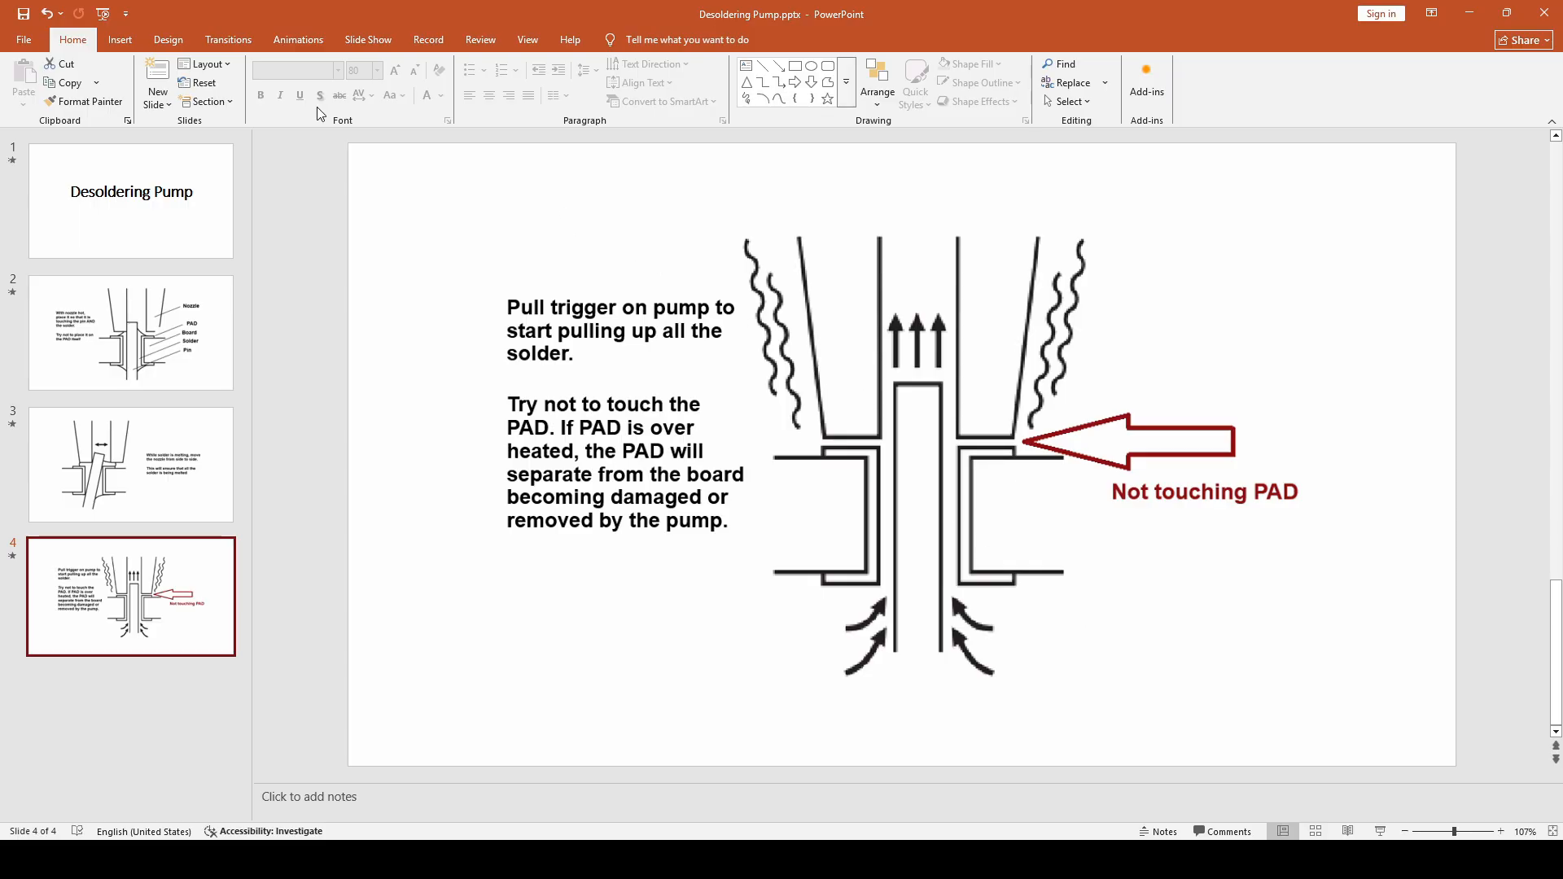